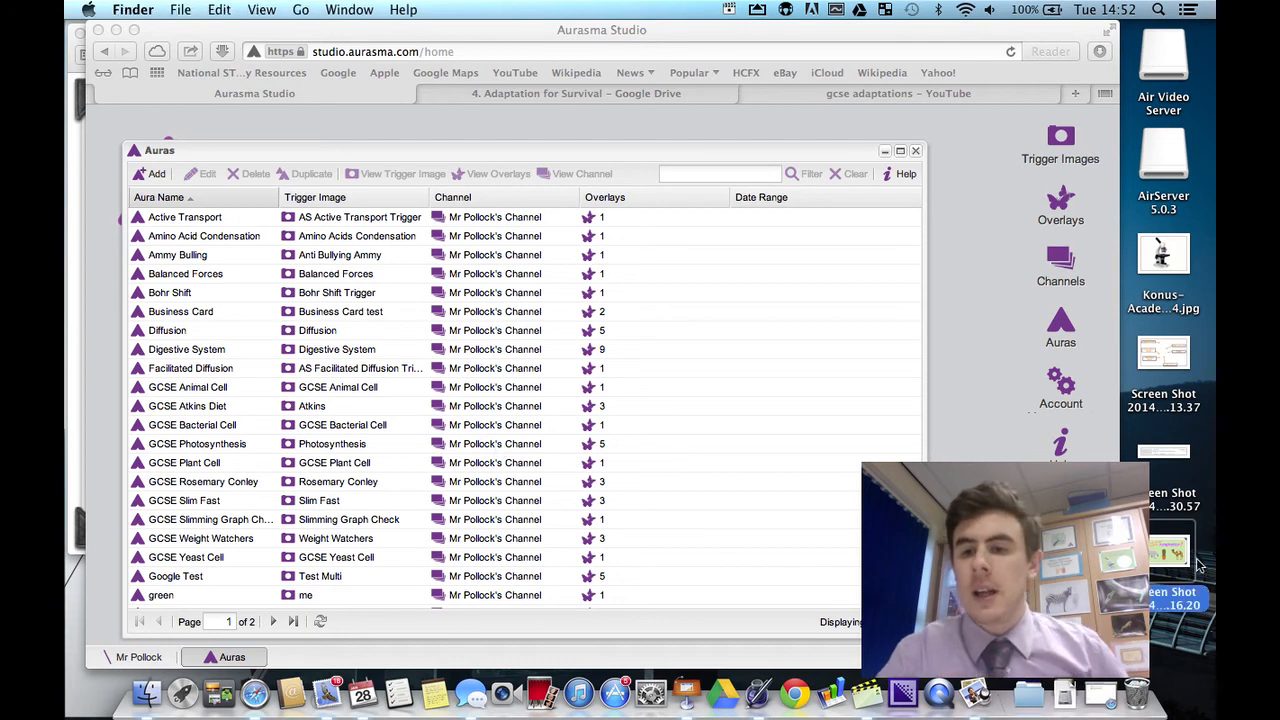
# Preview the Adaptation screenshot, then search trigger images for 'how well' and close the library.
pyautogui.click(1170, 550)
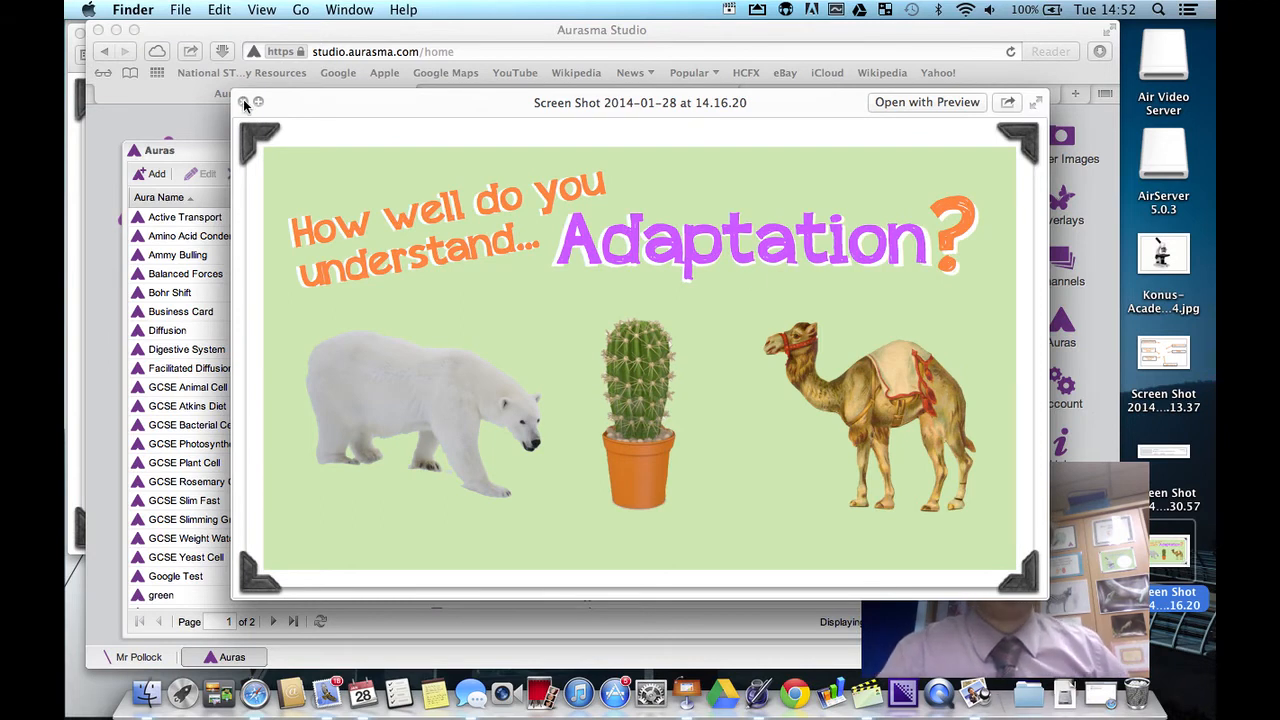
pyautogui.click(242, 102)
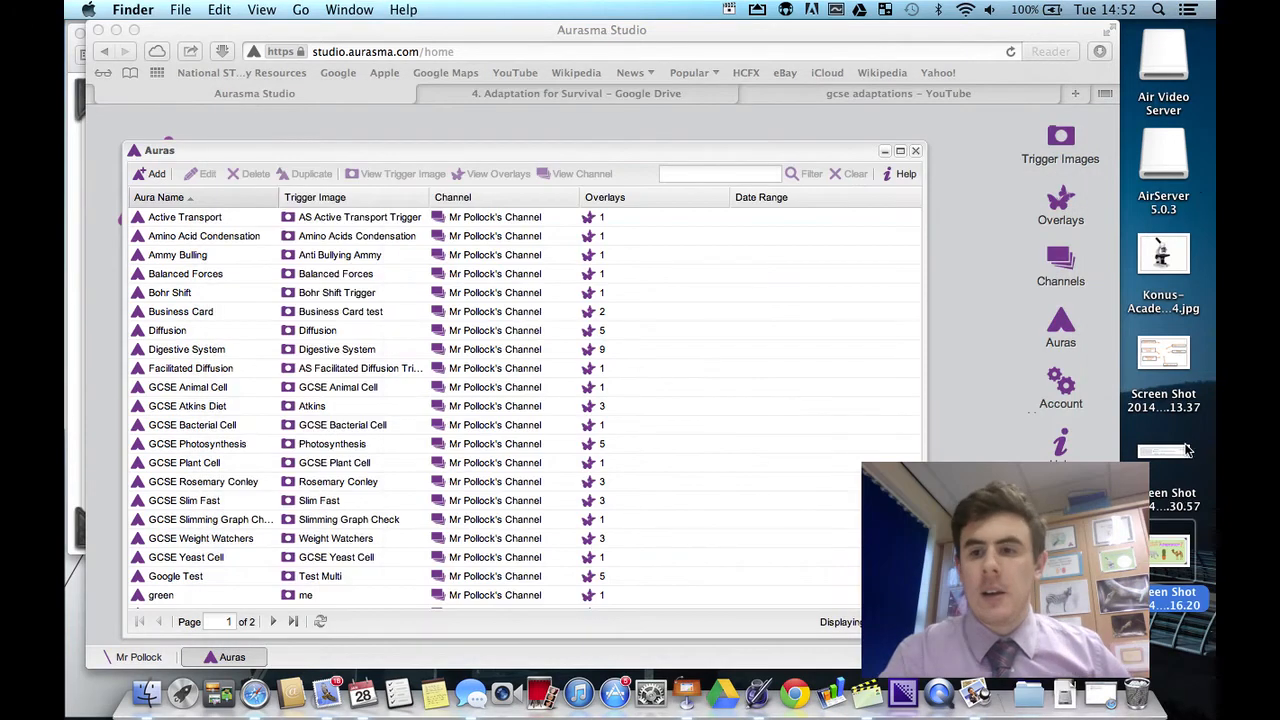
pyautogui.moveTo(1205, 424)
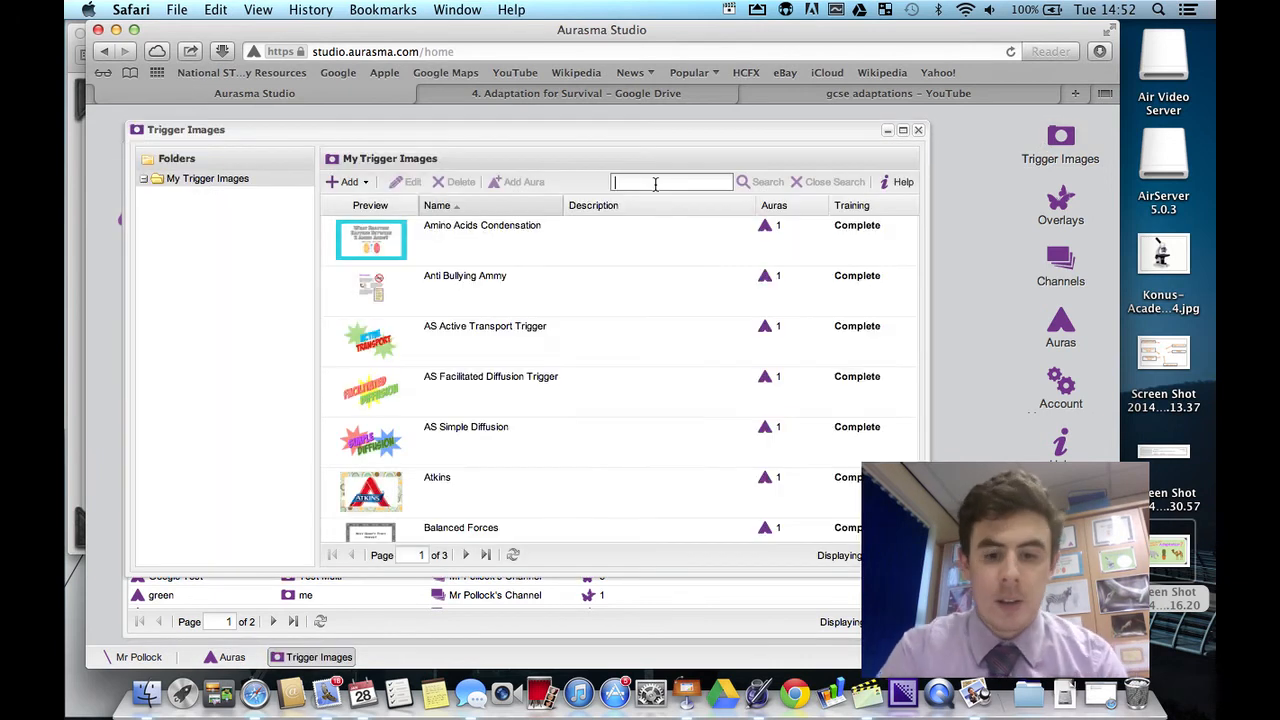
pyautogui.click(767, 182)
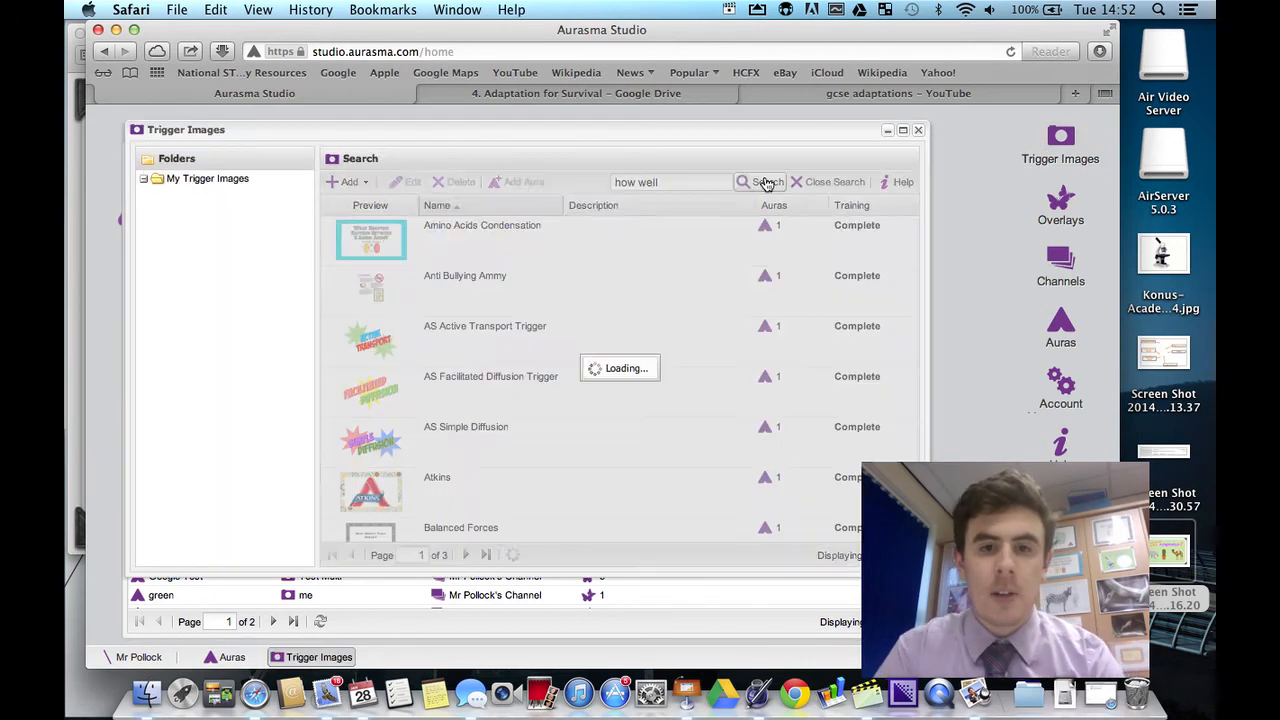
pyautogui.click(767, 182)
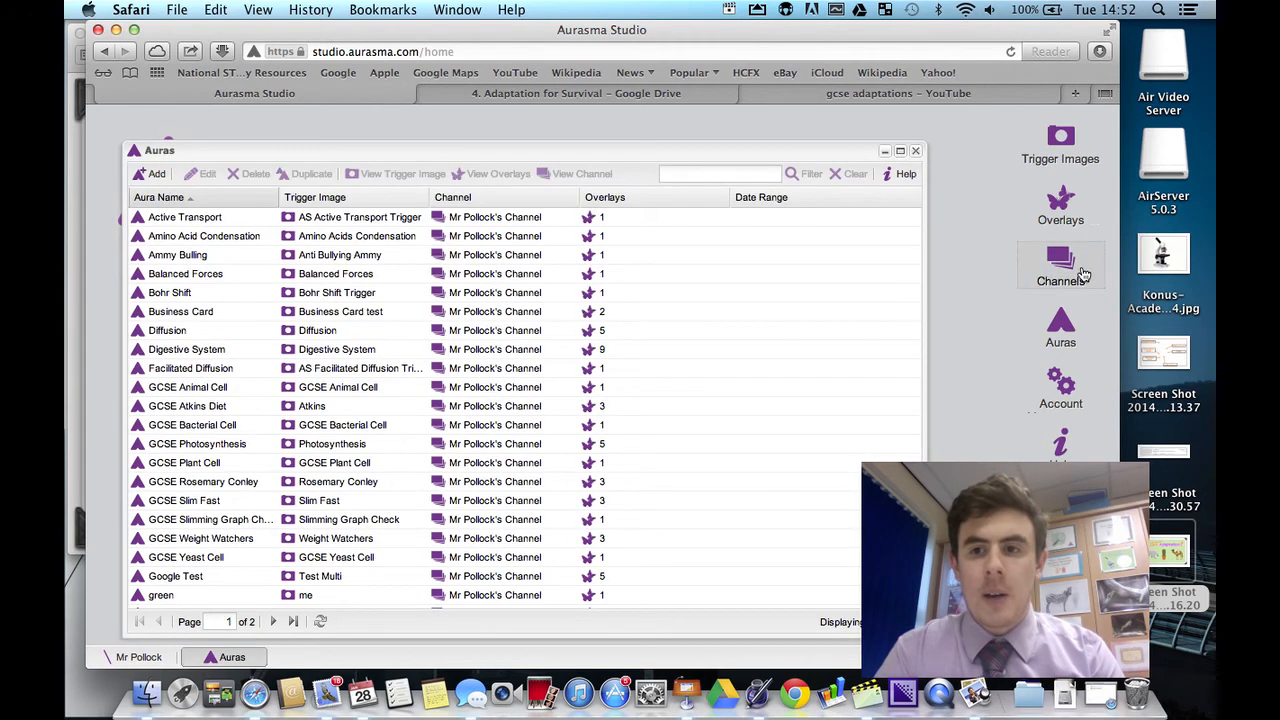
# Search overlays for 'traffic', select Traffic Lights Transparent, and close the overlay library.
pyautogui.click(1060, 205)
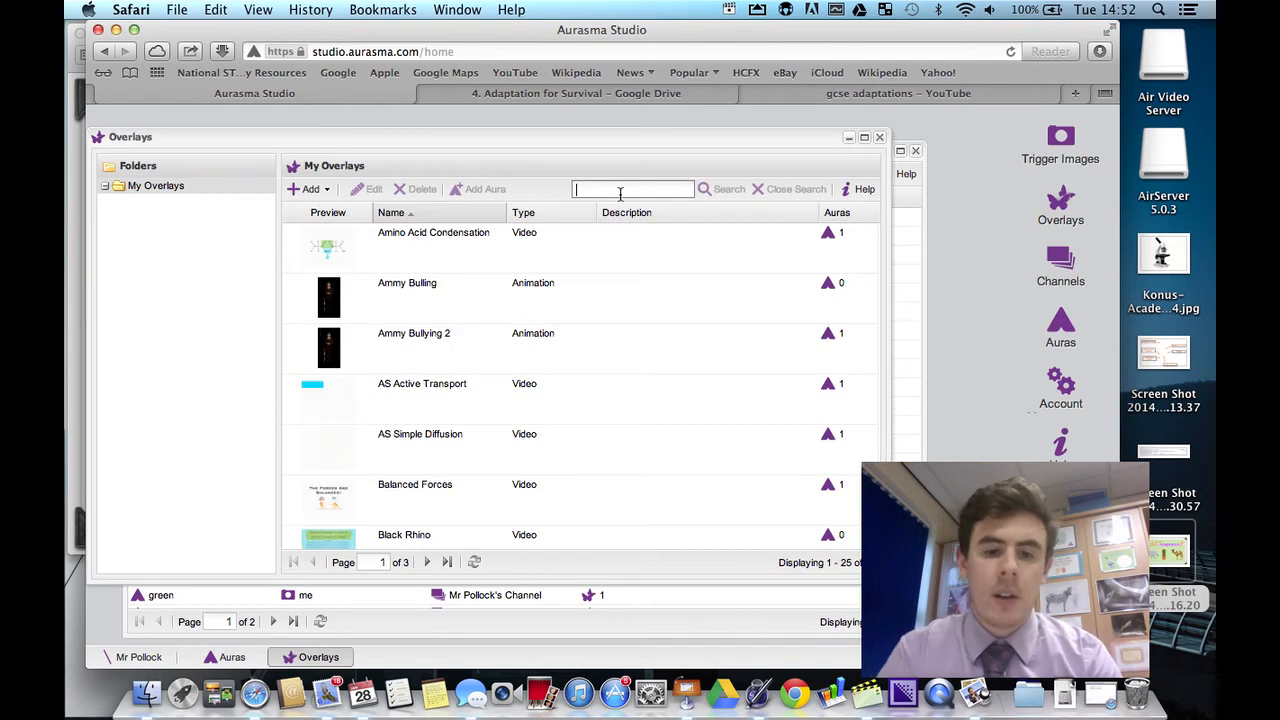
pyautogui.write('traff')
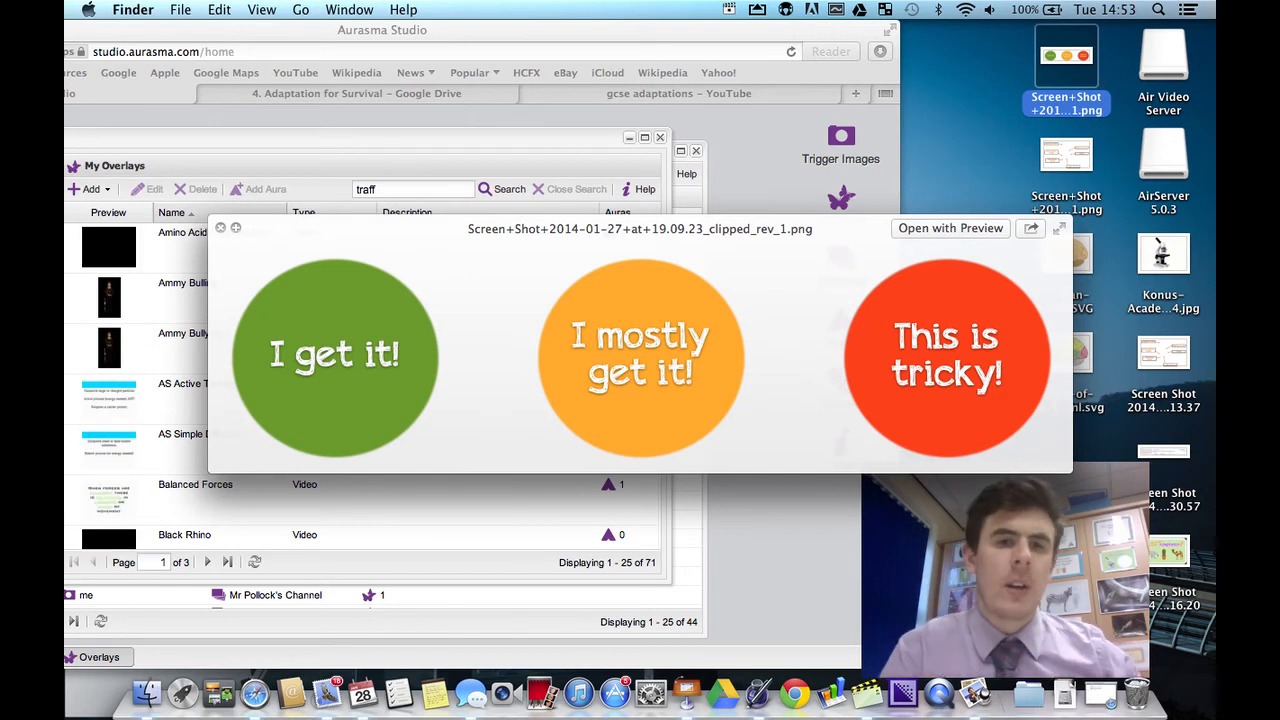
pyautogui.click(221, 228)
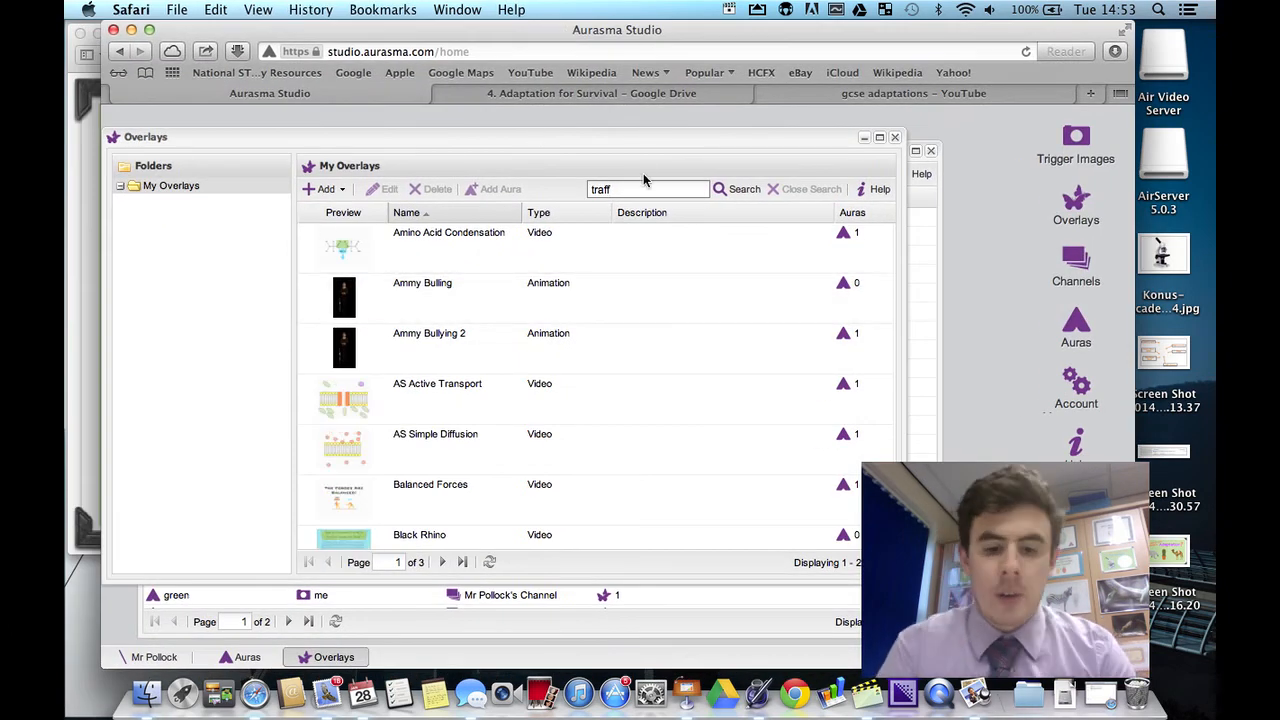
pyautogui.click(744, 189)
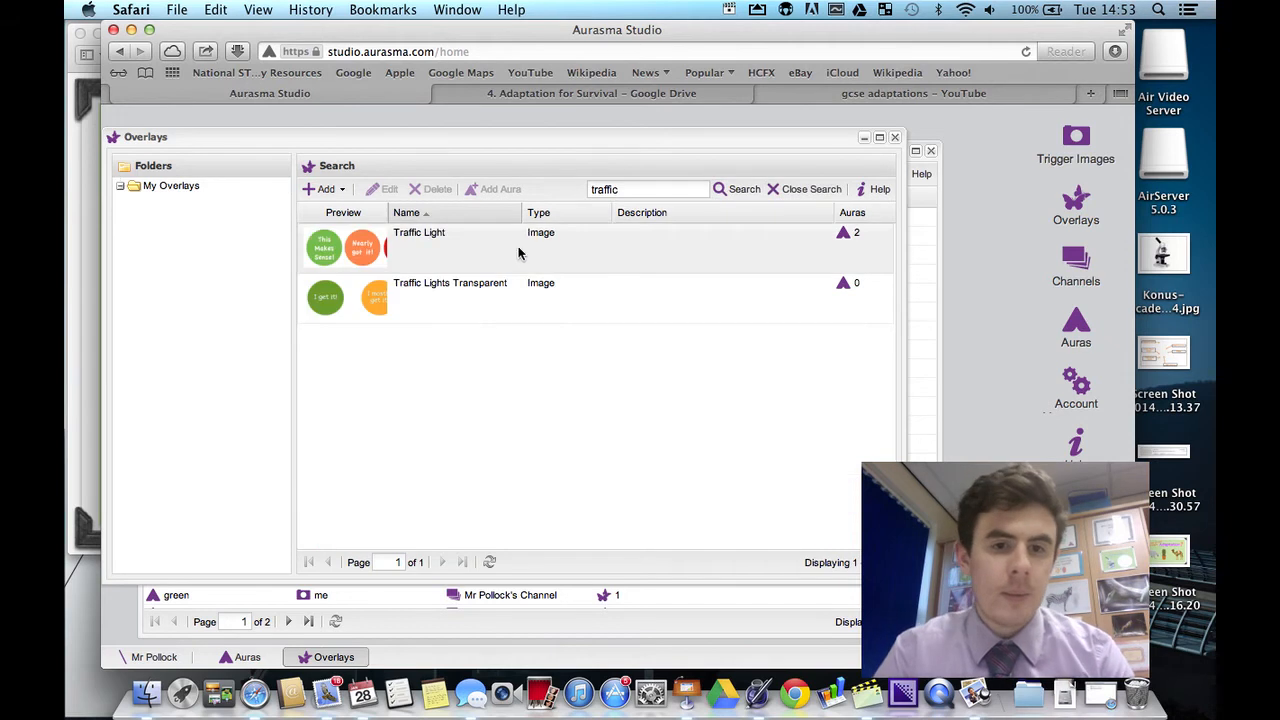
pyautogui.click(418, 246)
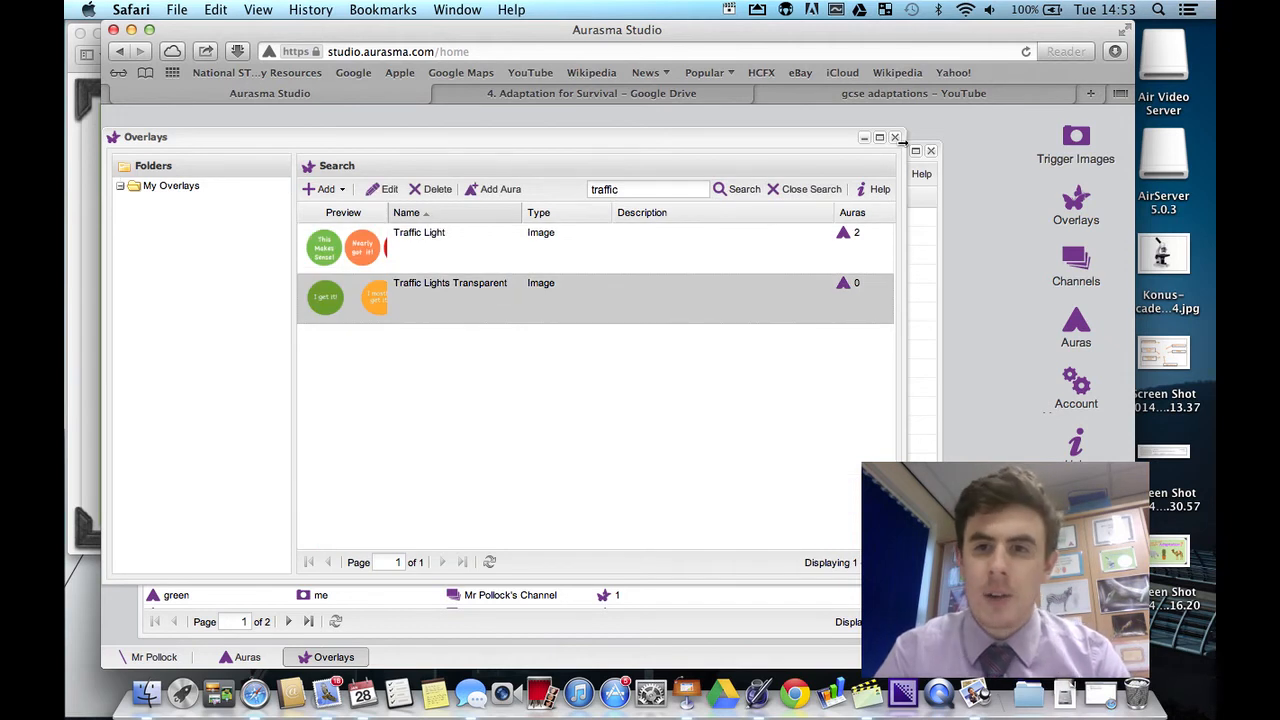
pyautogui.click(1076, 325)
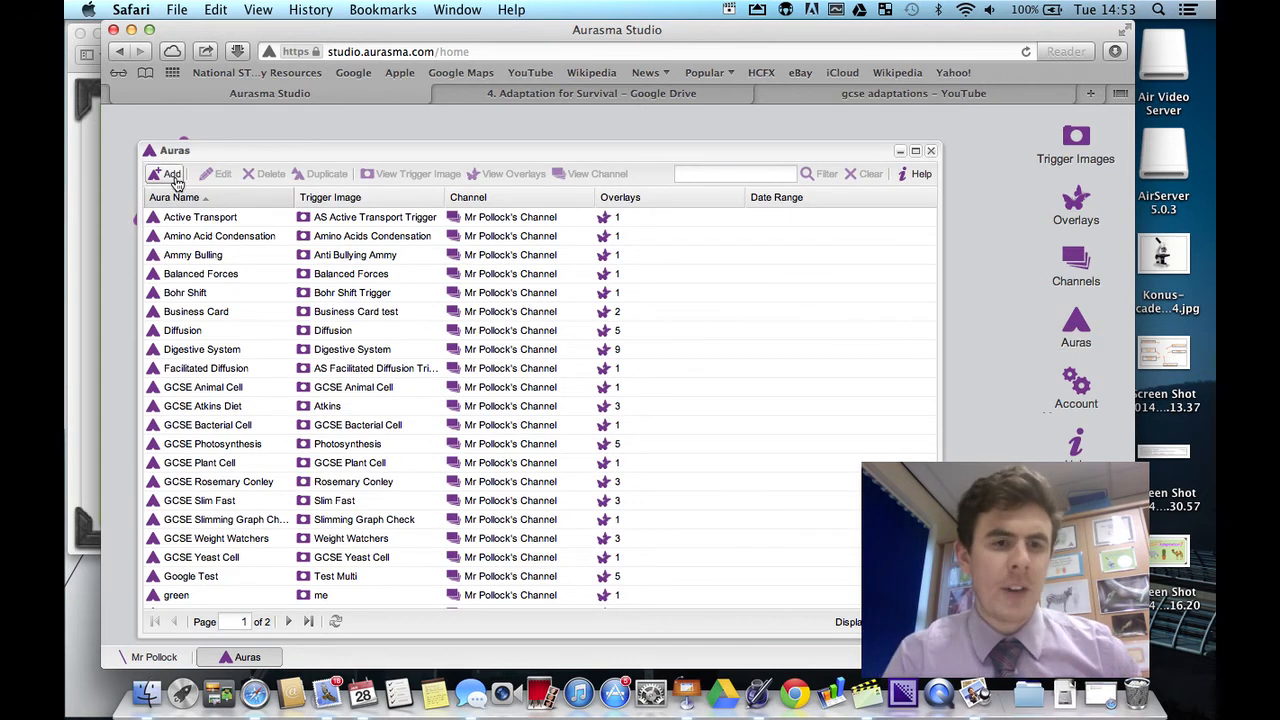
# Create aura 'How well - adaptation' using the How well - Adaptation trigger and Mr Pollock's Channel.
pyautogui.click(170, 173)
pyautogui.write('How ')
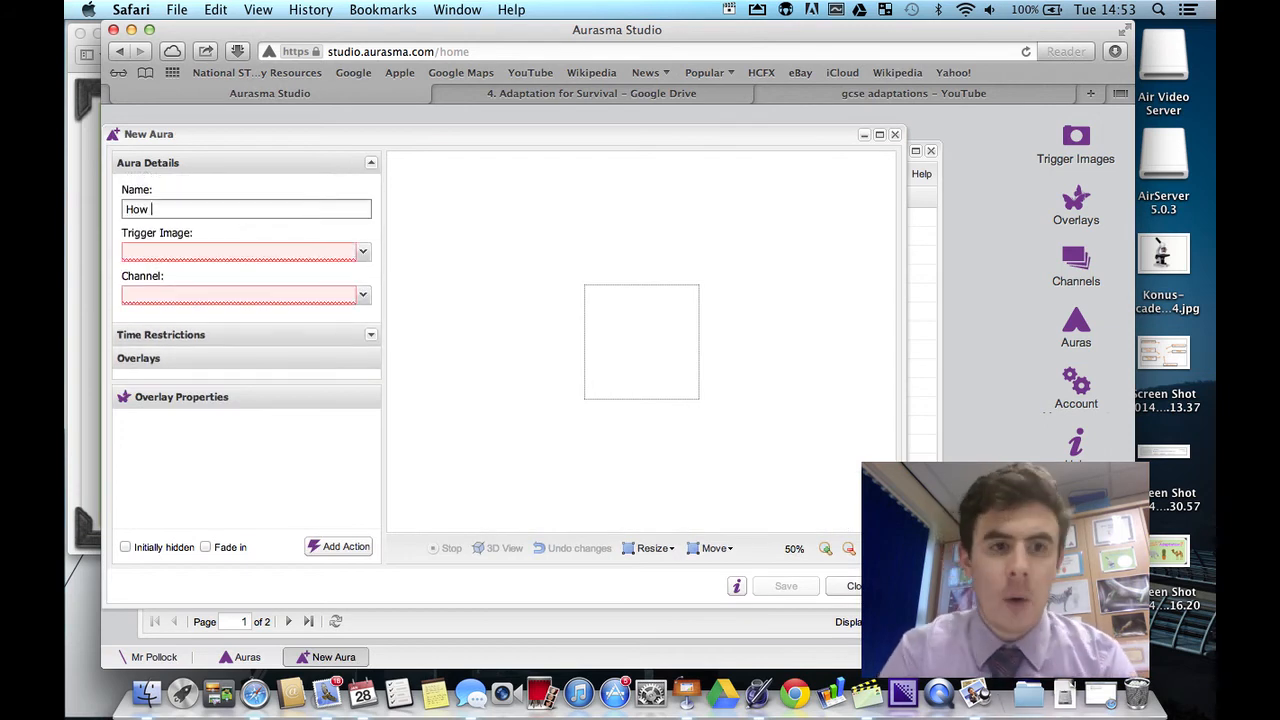
pyautogui.write('well - adaptatio')
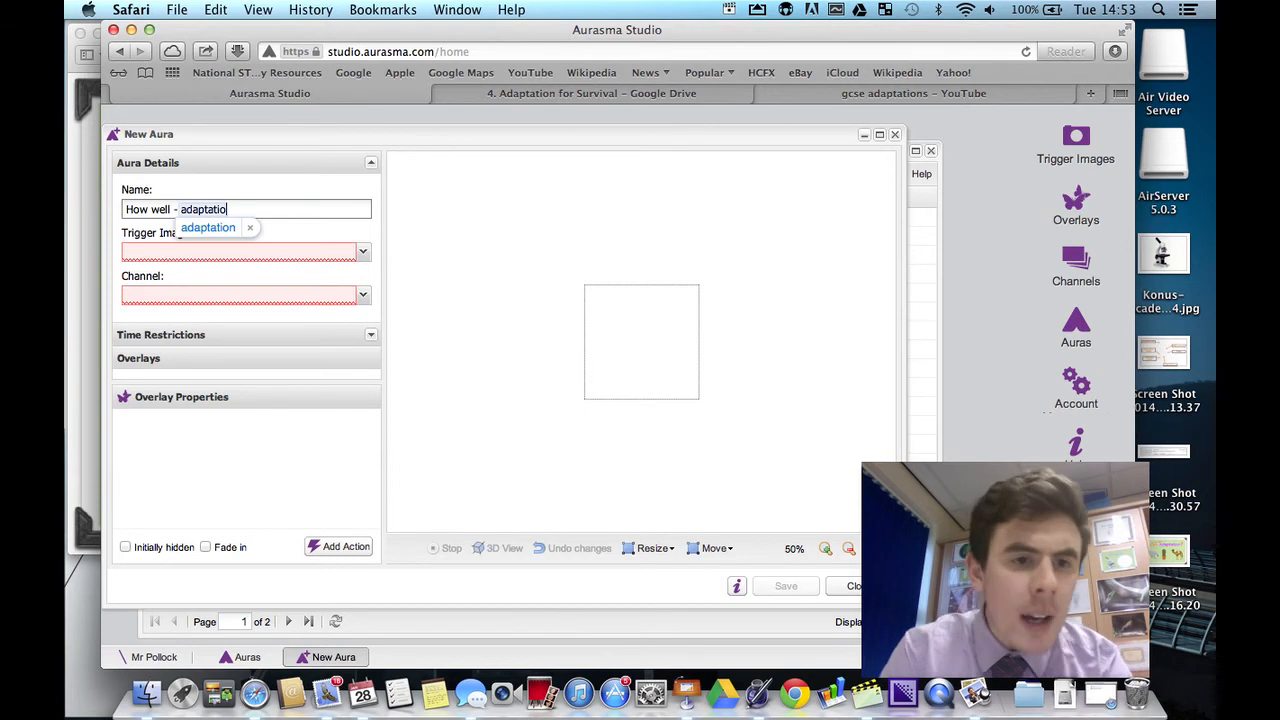
pyautogui.click(208, 227)
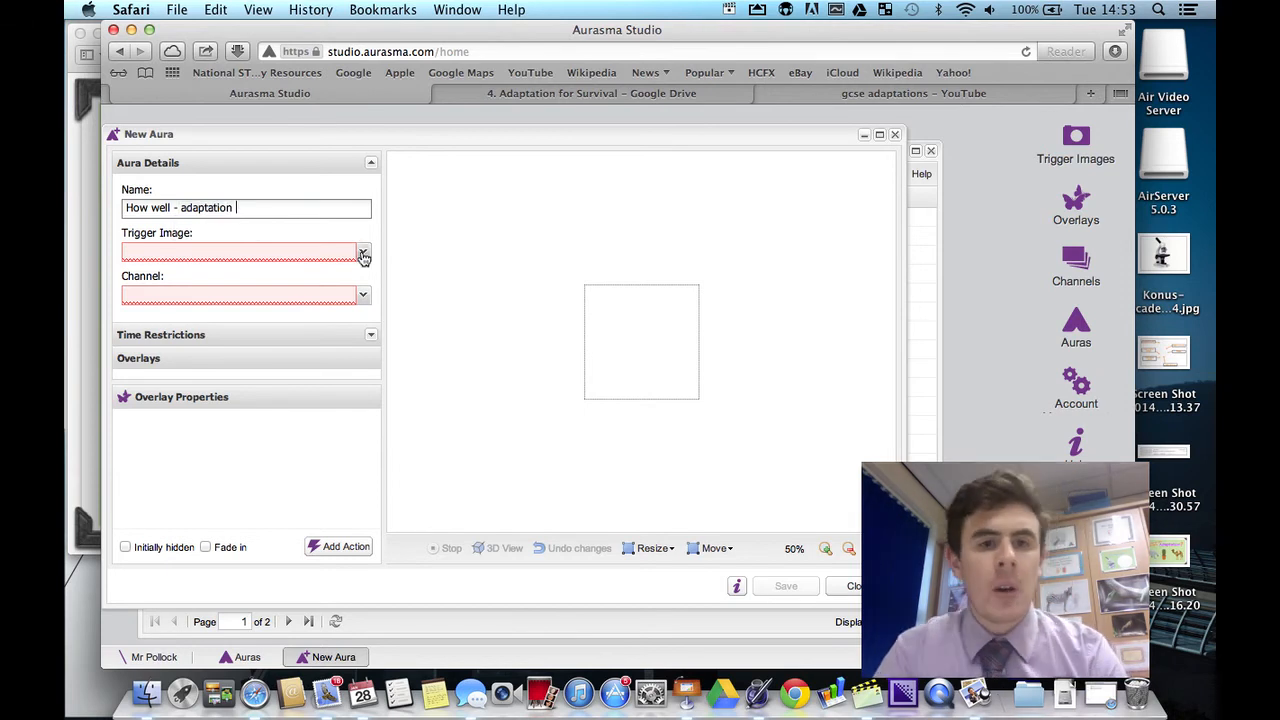
pyautogui.write('how well - Adaptation')
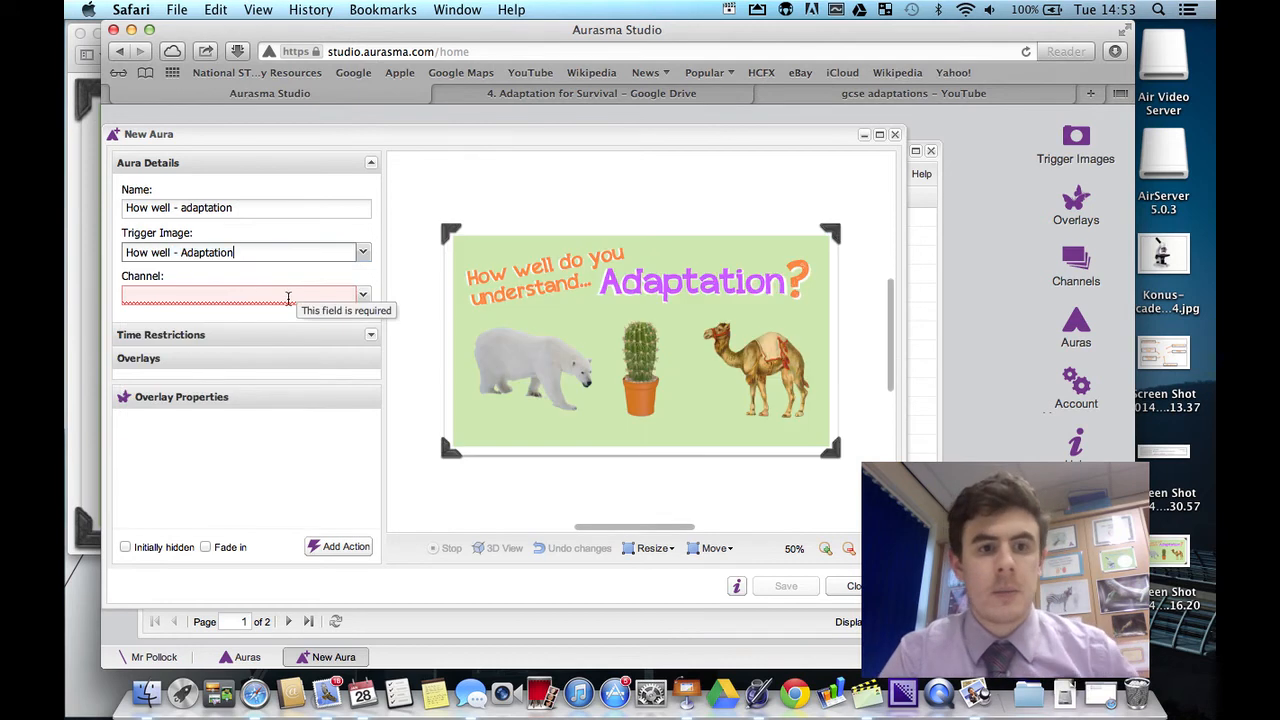
pyautogui.click(245, 294)
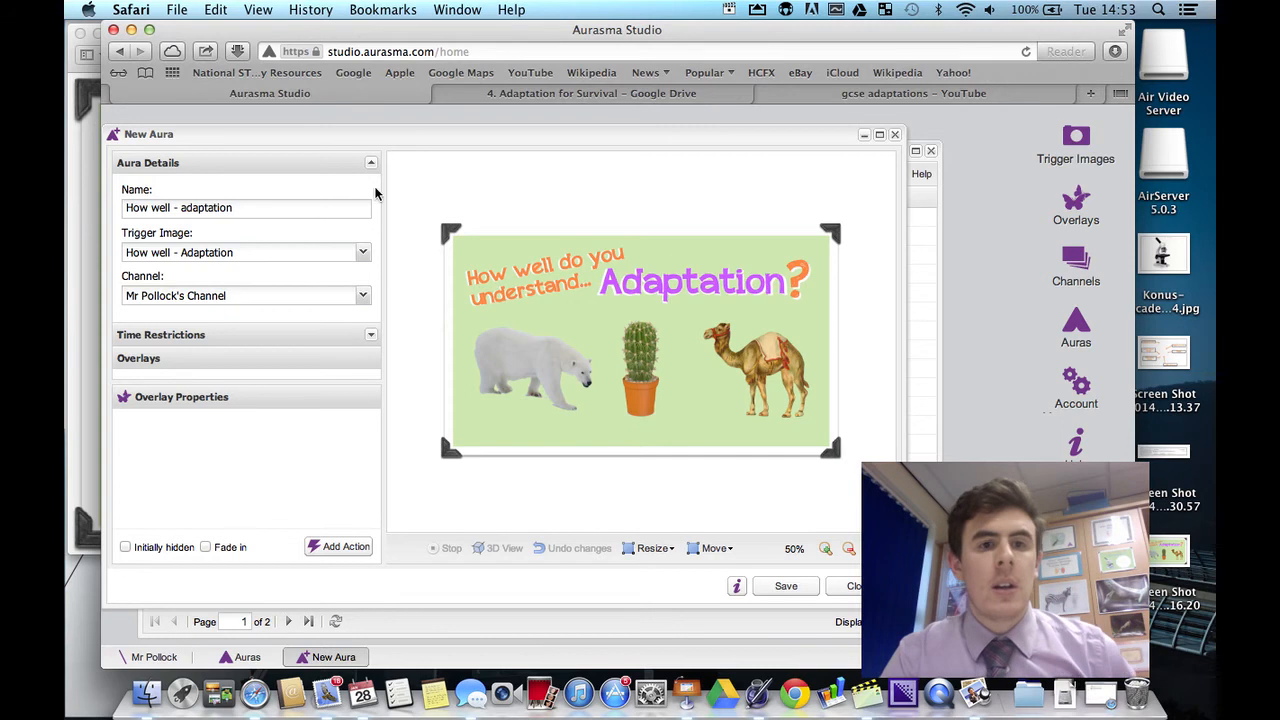
pyautogui.click(371, 162)
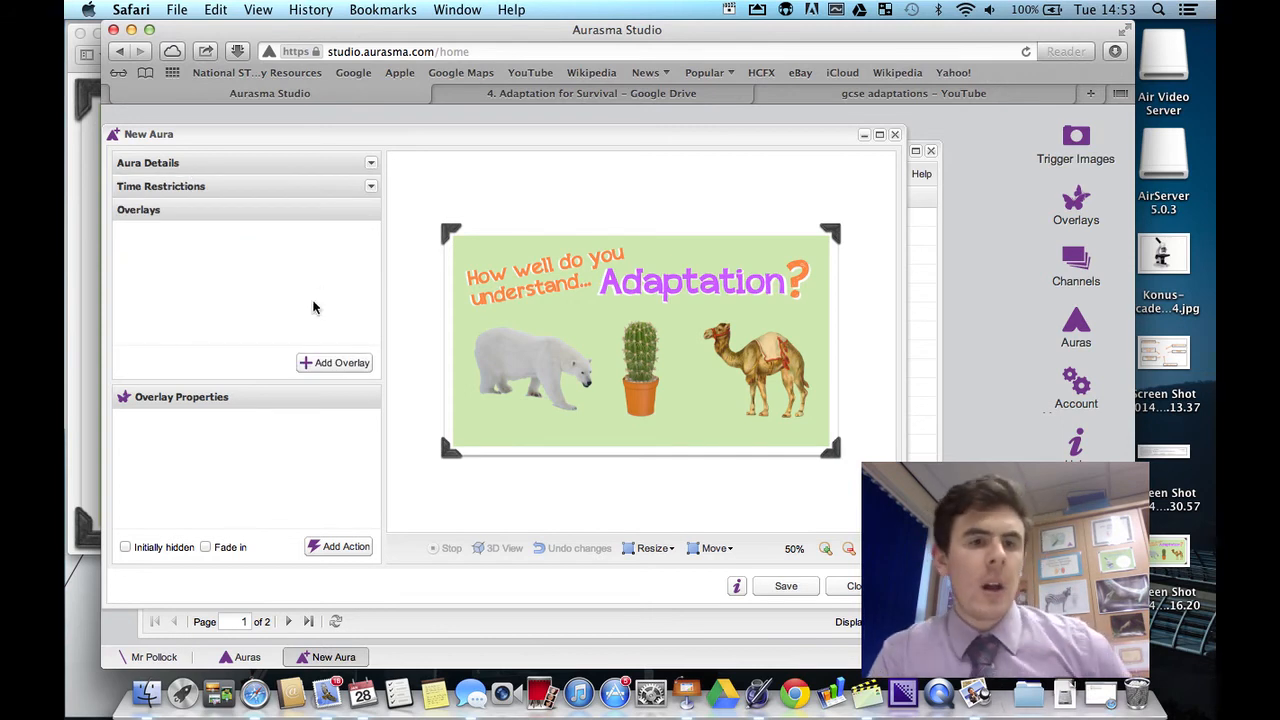
# Add the Traffic Lights Transparent overlay and spread it over the trigger image's centre.
pyautogui.click(334, 362)
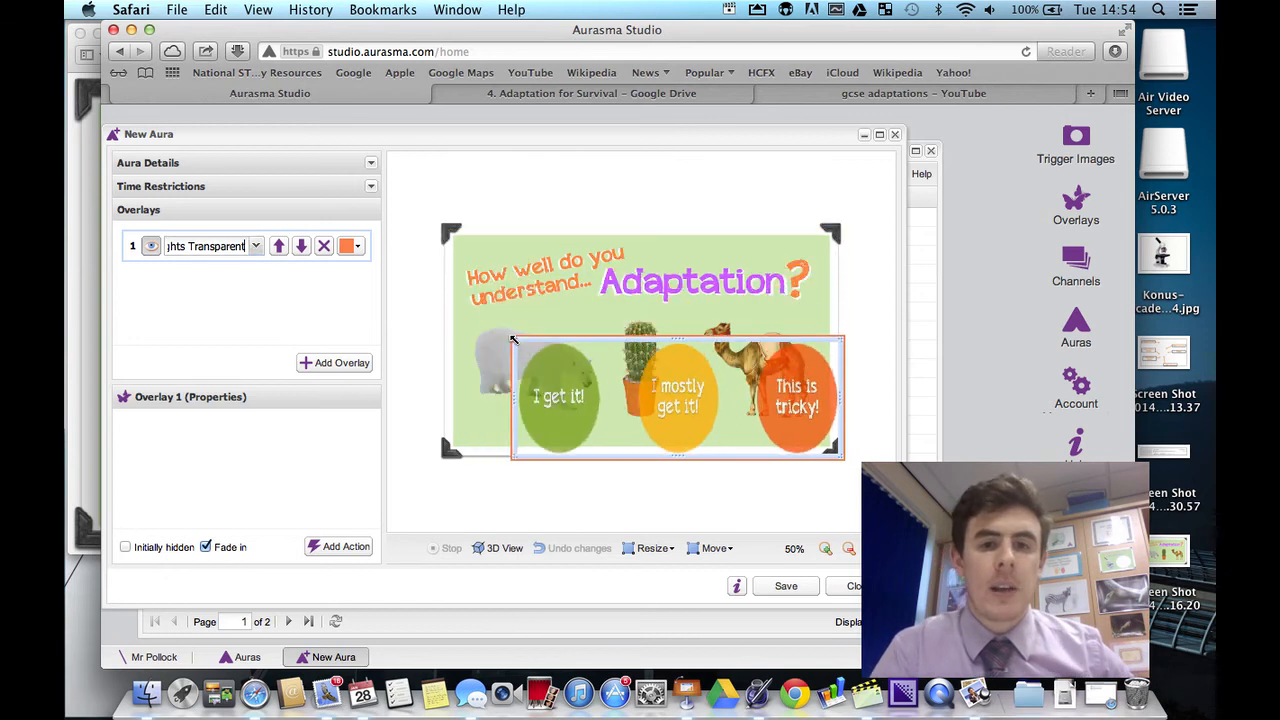
pyautogui.moveTo(678, 398); pyautogui.dragTo(640, 350)
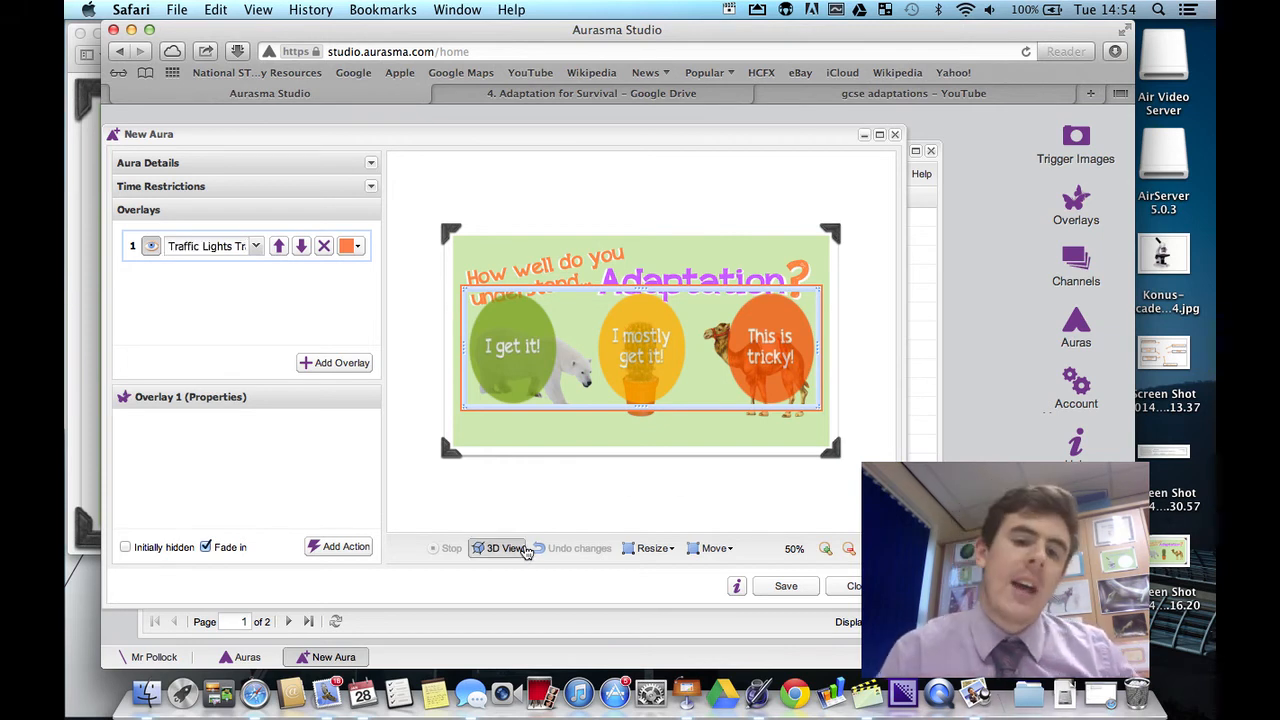
pyautogui.click(503, 548)
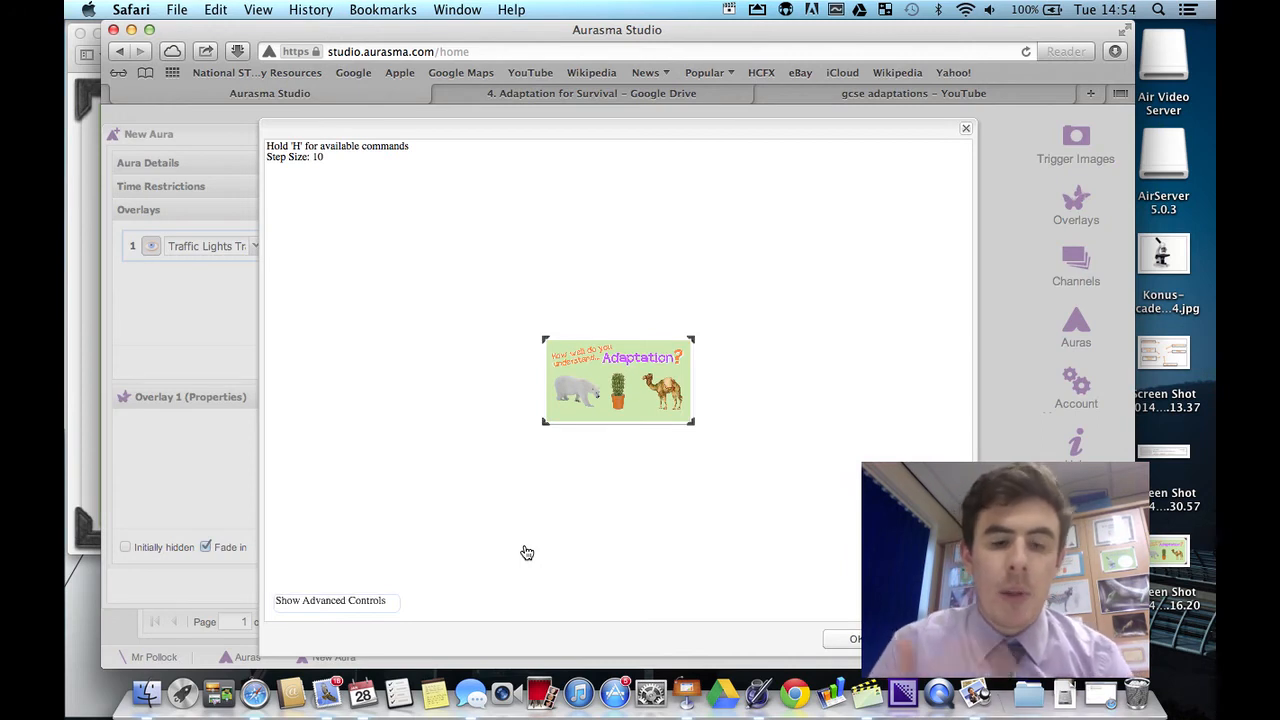
pyautogui.moveTo(555, 525)
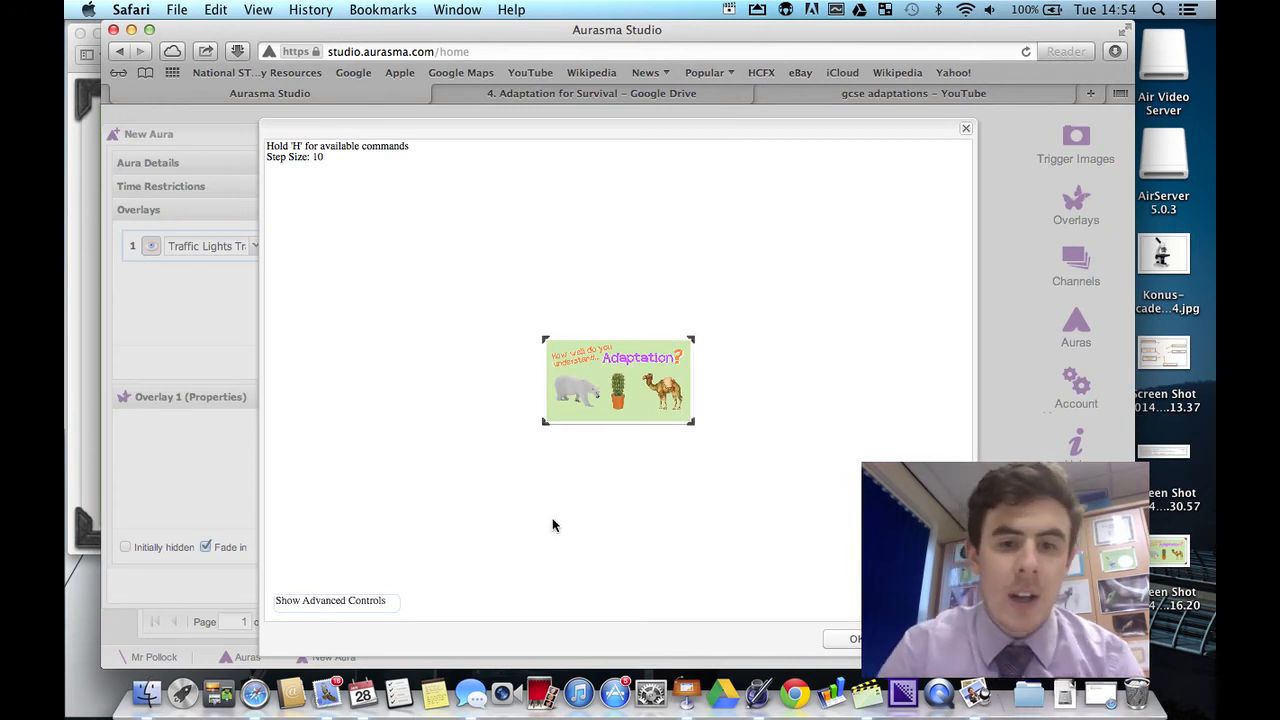
pyautogui.press('h')
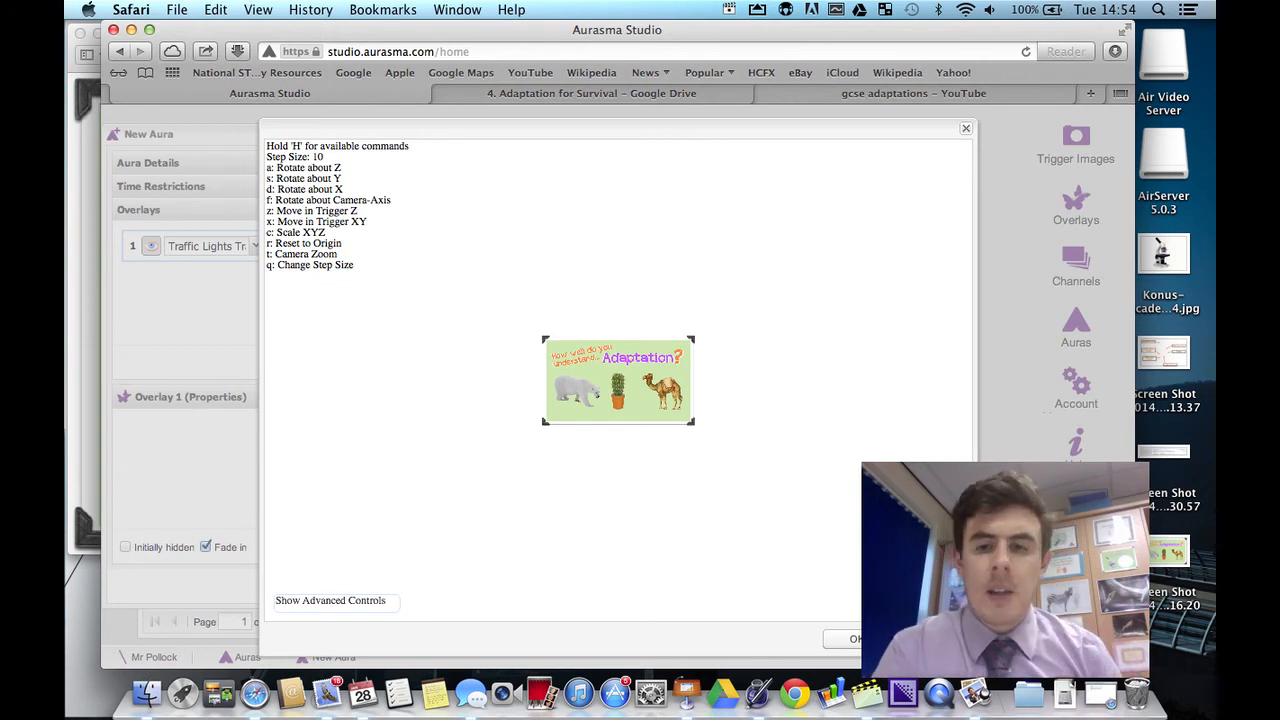
pyautogui.press('z')
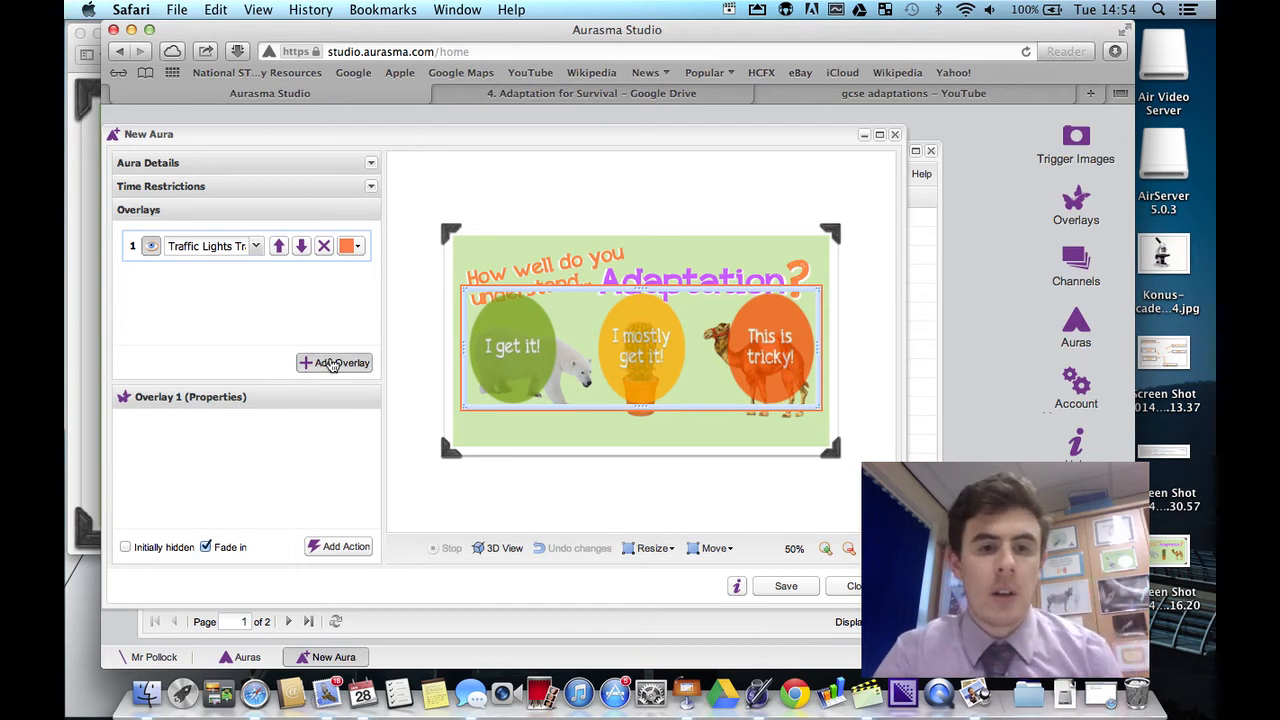
# Add an Invisible Overlay and shrink it onto the green 'I get it!' circle.
pyautogui.click(334, 362)
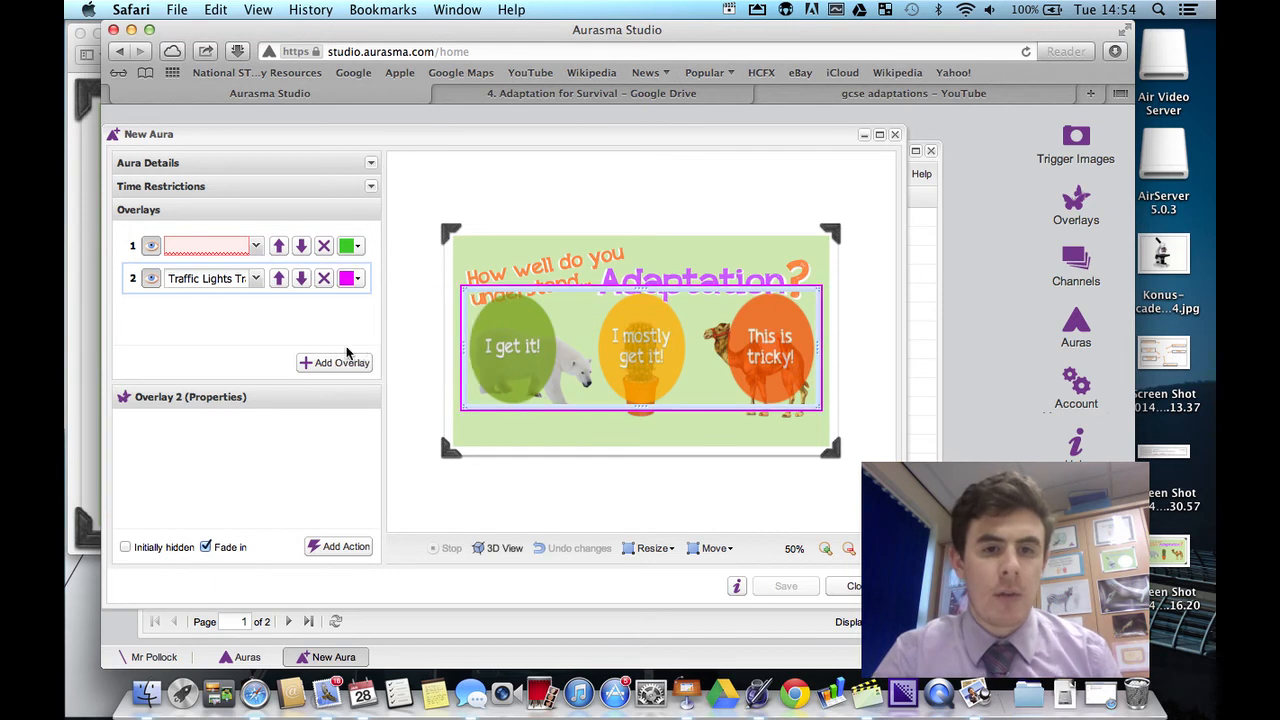
pyautogui.click(351, 246)
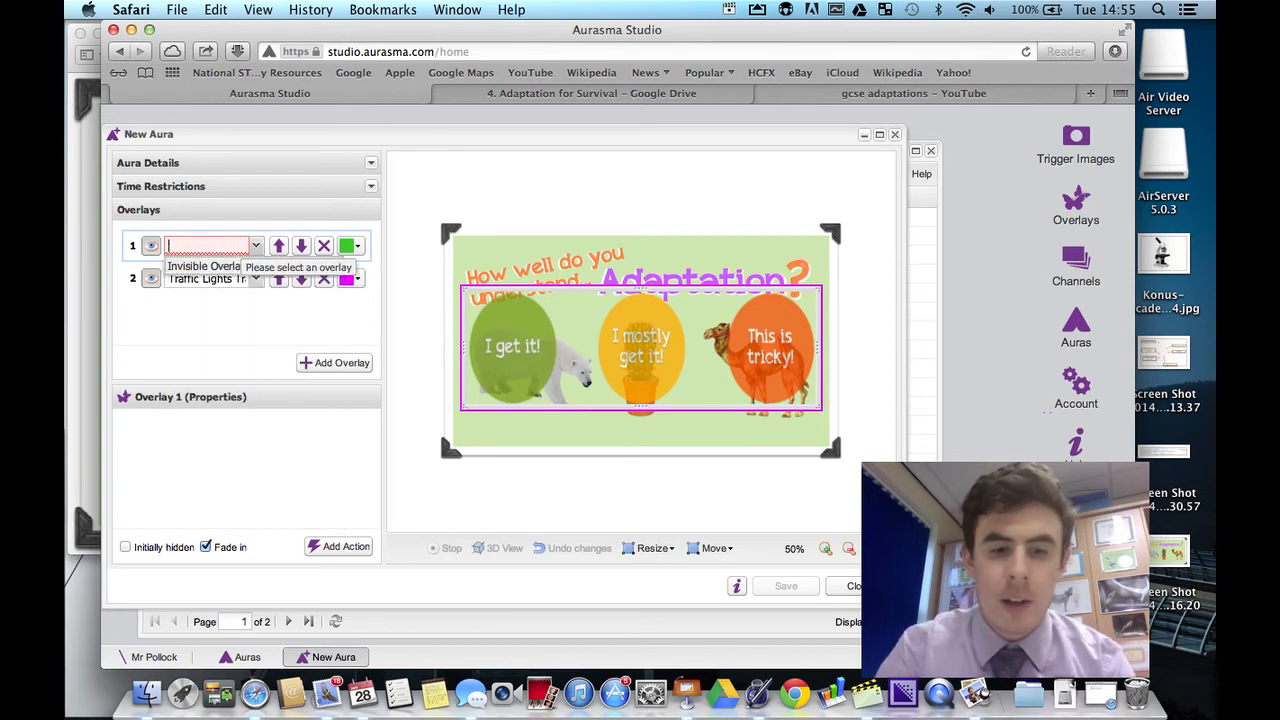
pyautogui.write('invi')
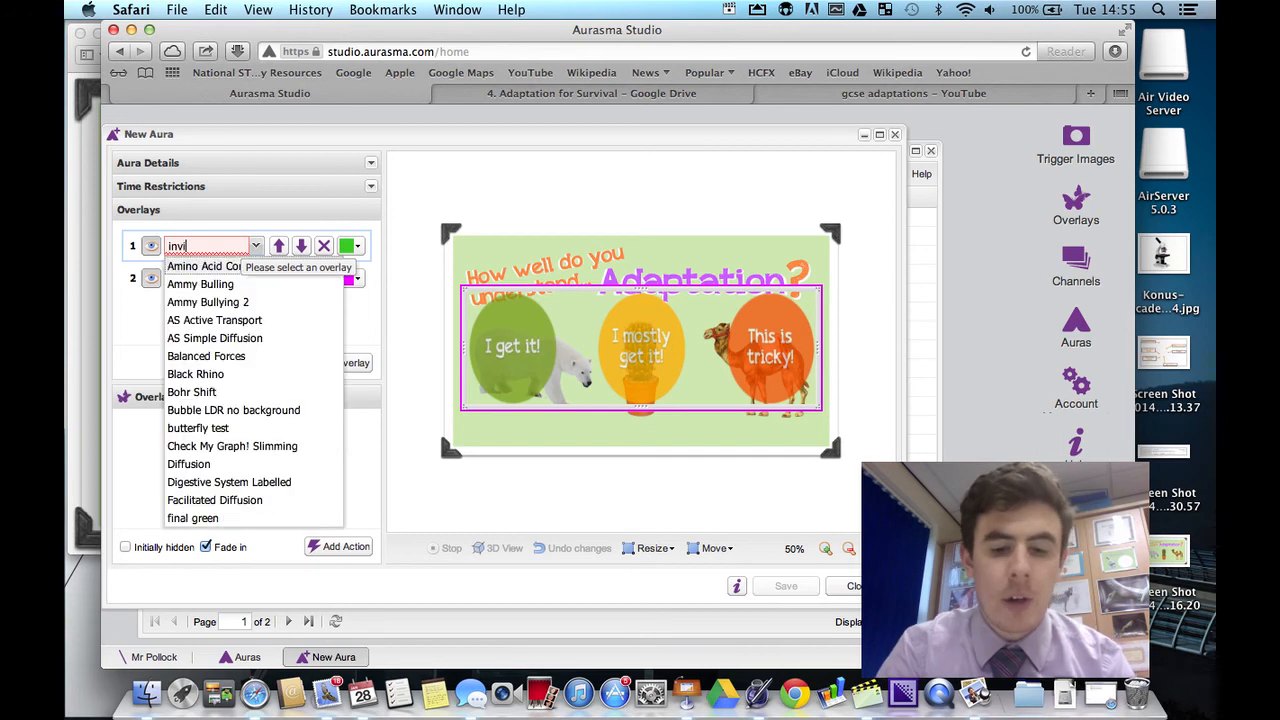
pyautogui.click(205, 245)
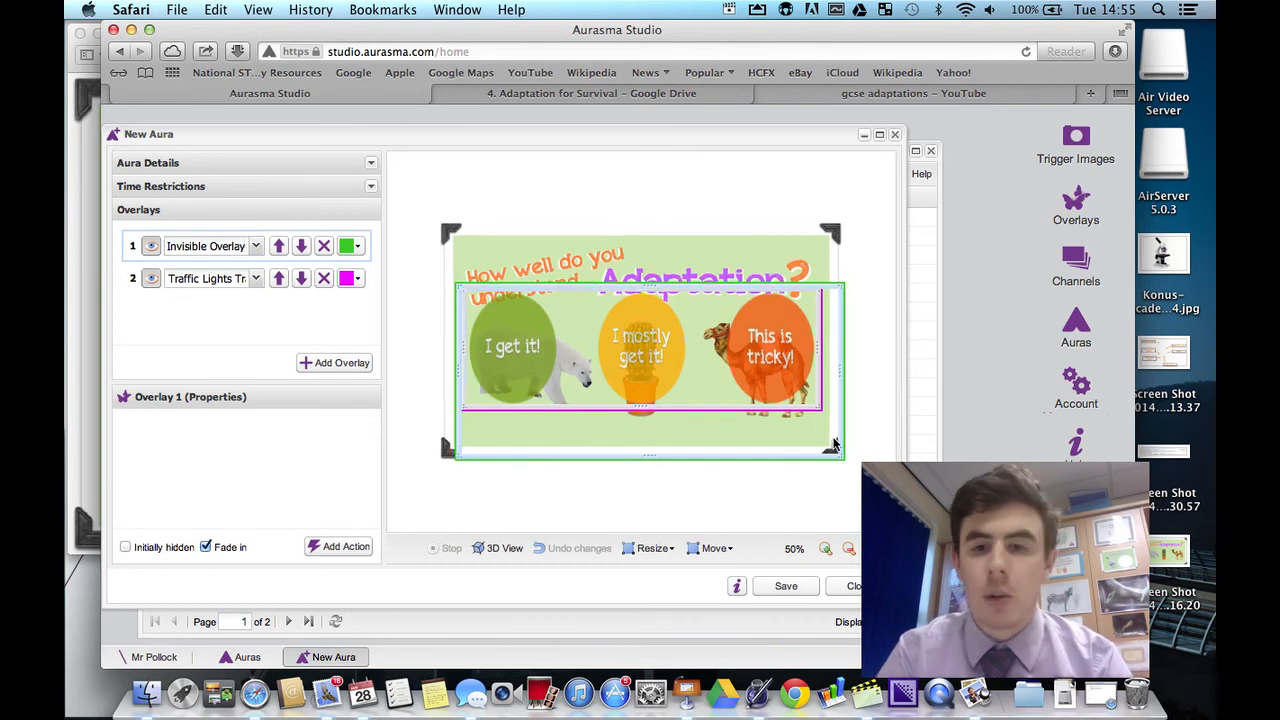
pyautogui.moveTo(835, 445); pyautogui.dragTo(585, 440)
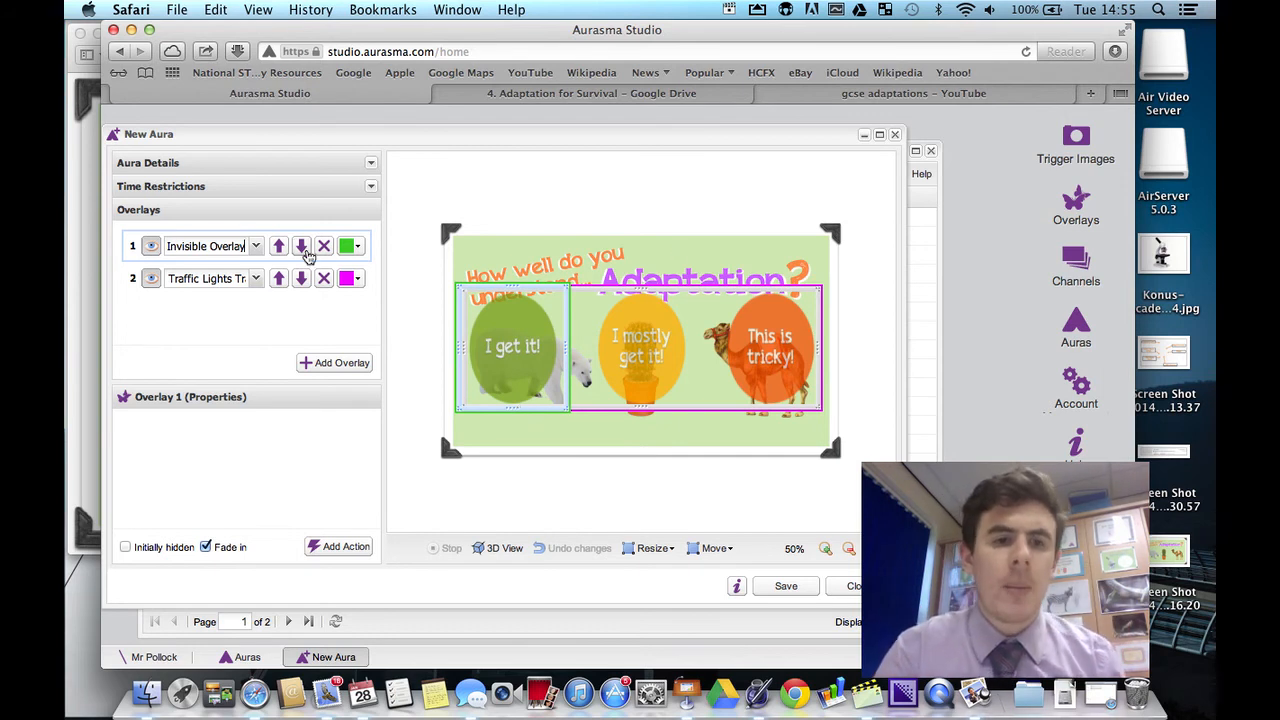
# Add a yellow Invisible Overlay for the middle circle.
pyautogui.click(341, 362)
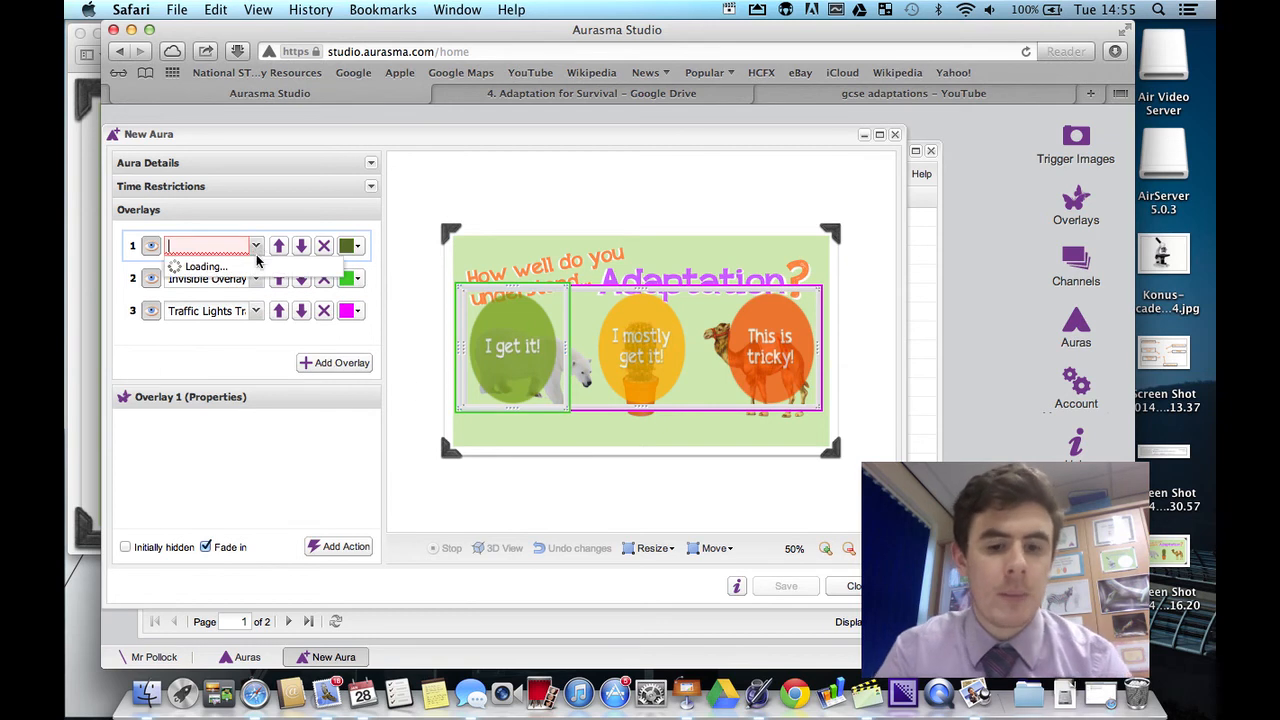
pyautogui.write('invi')
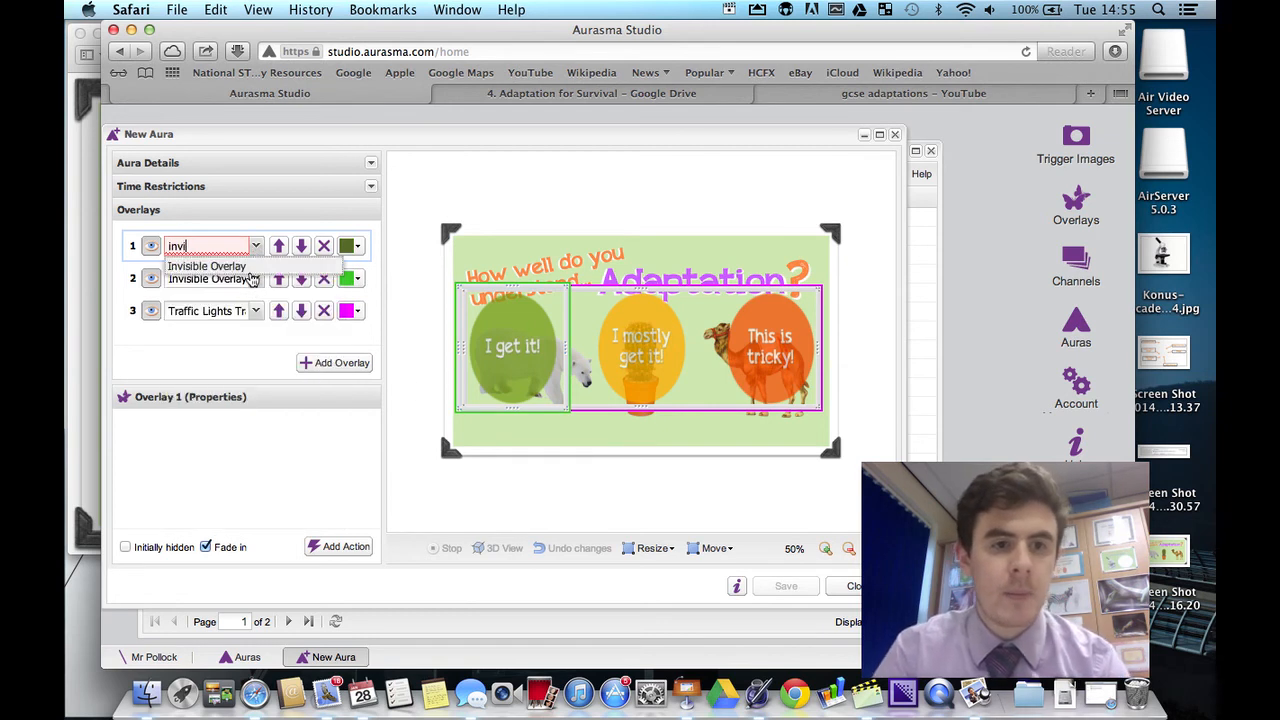
pyautogui.click(352, 246)
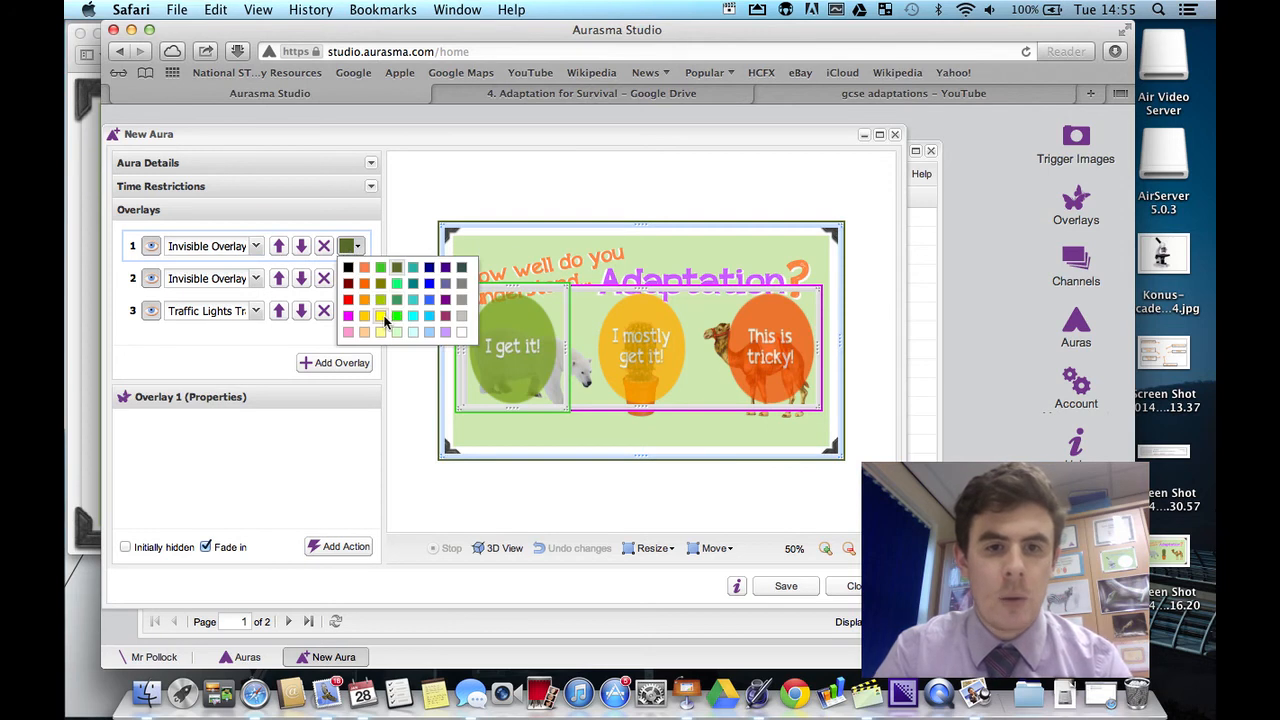
pyautogui.click(364, 331)
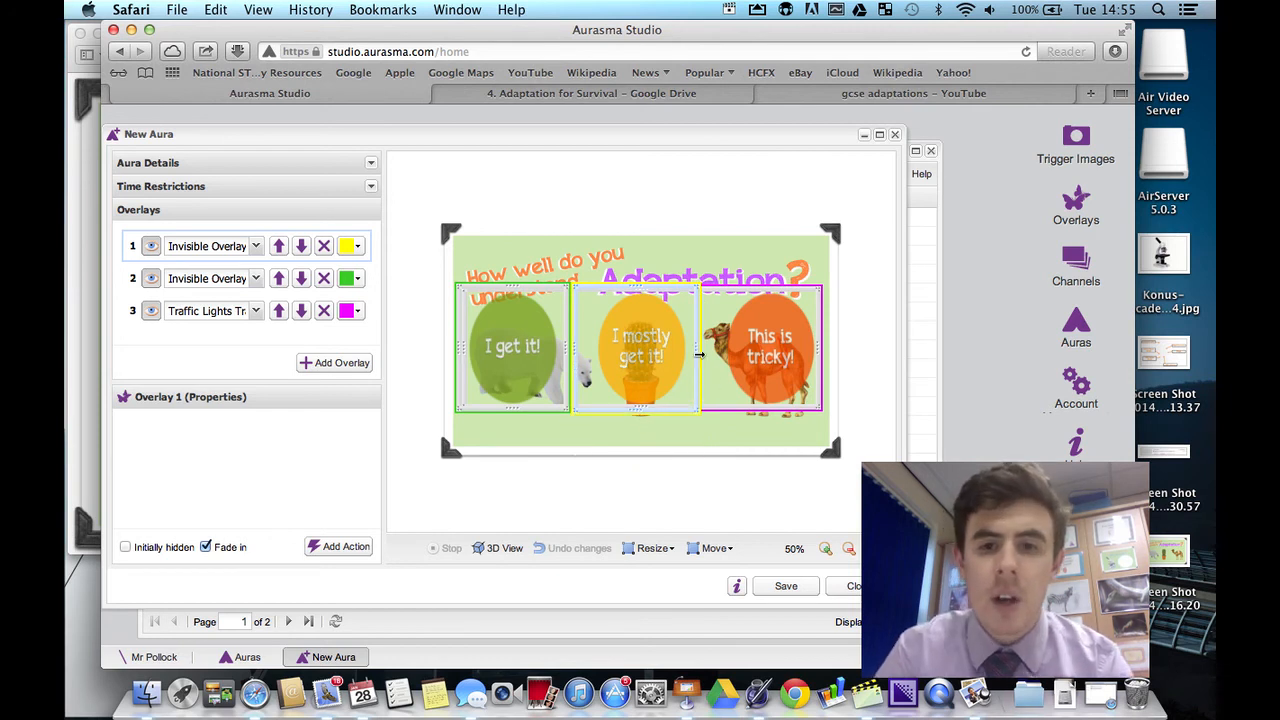
# Add a red Invisible Overlay over the right circle with a tap-to-load-URL action.
pyautogui.click(334, 362)
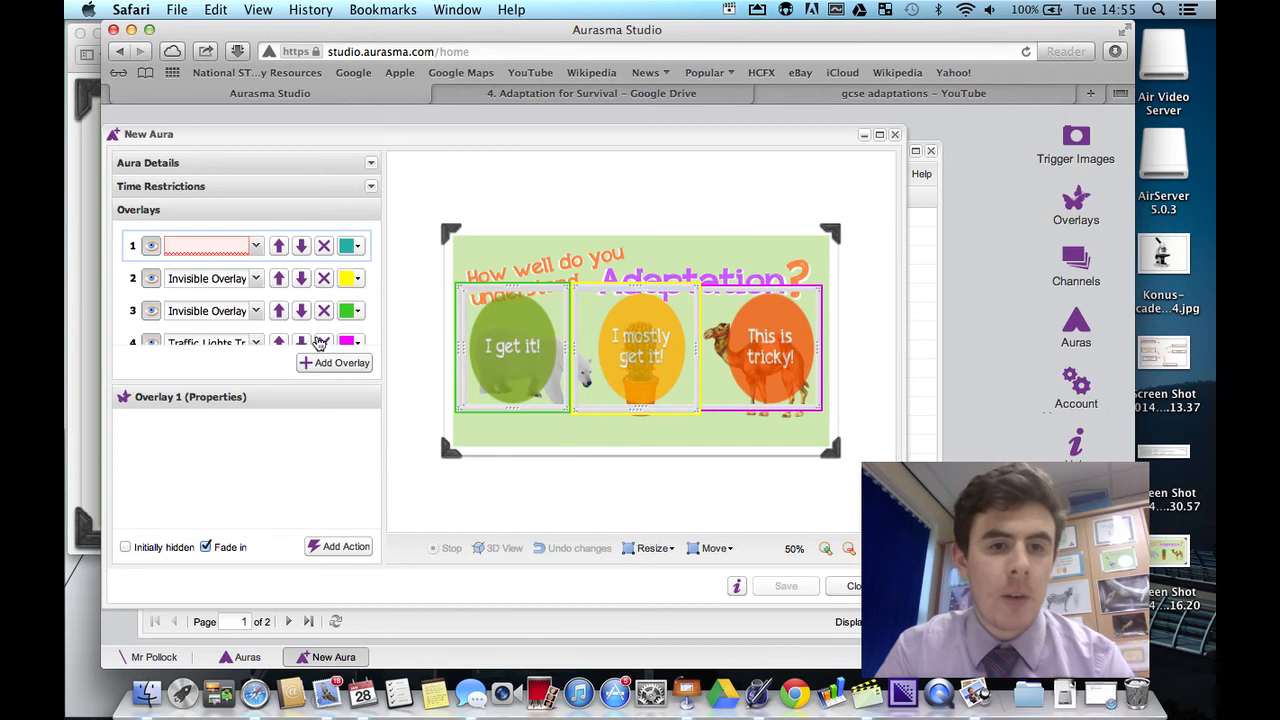
pyautogui.click(350, 245)
pyautogui.write('Invisible Overlay')
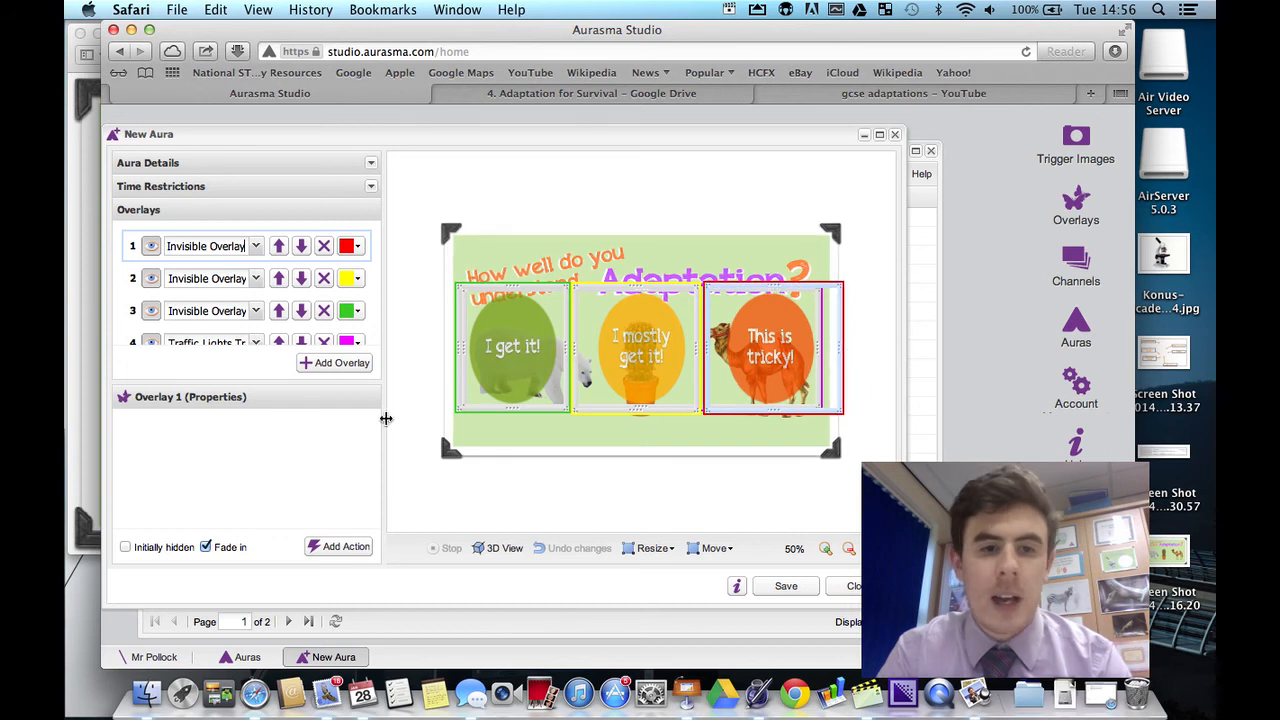
pyautogui.click(339, 546)
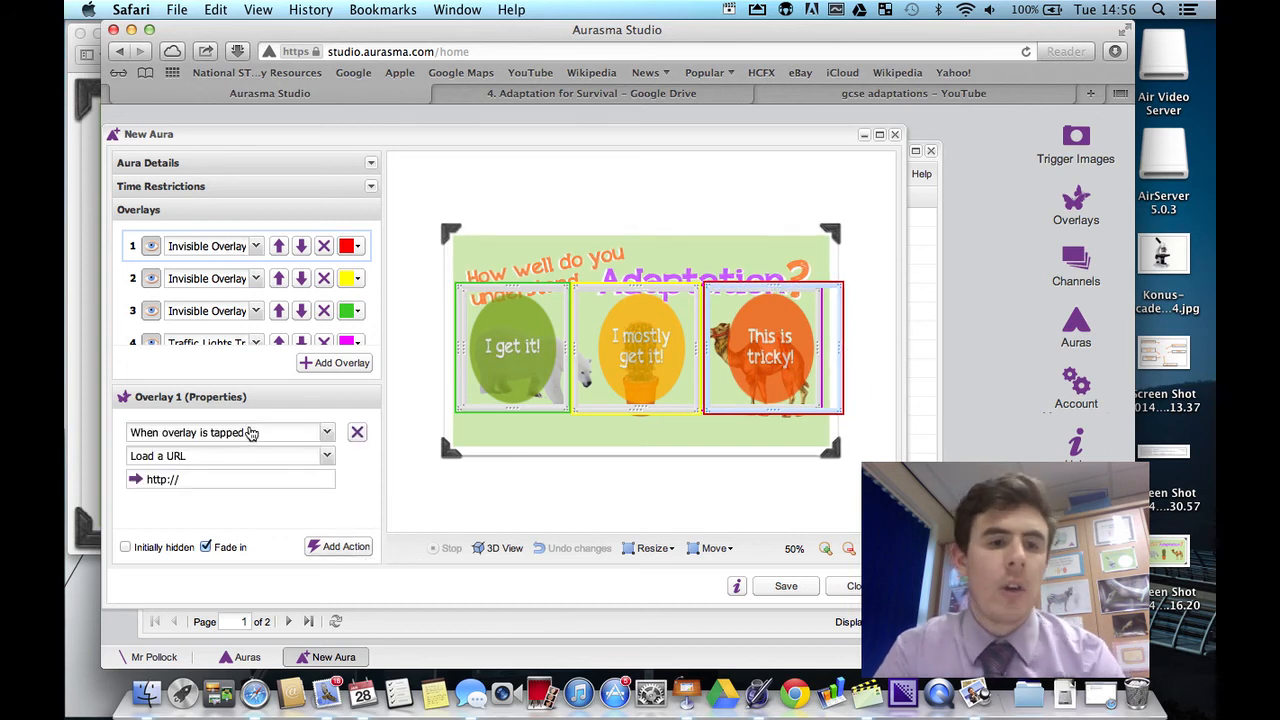
pyautogui.click(913, 93)
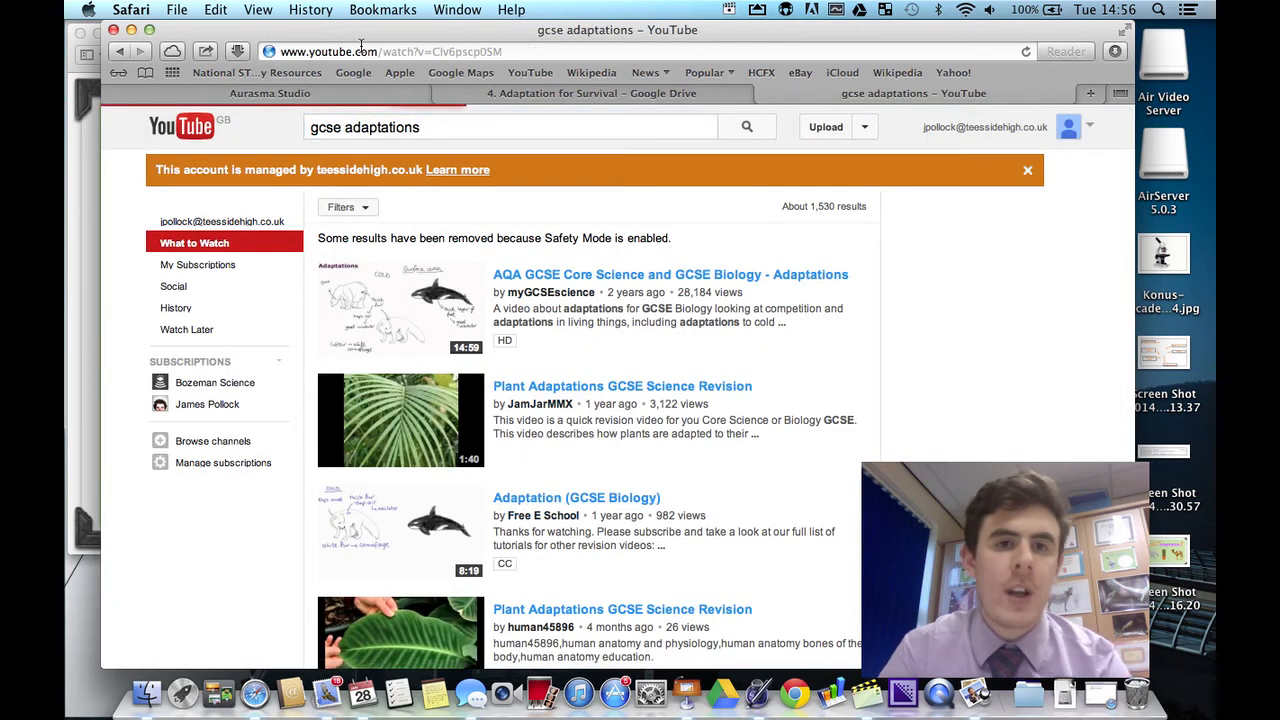
# Copy the Google Drive share links for Adaptation questions.pdf and adaptation tasks.pdf.
pyautogui.click(576, 497)
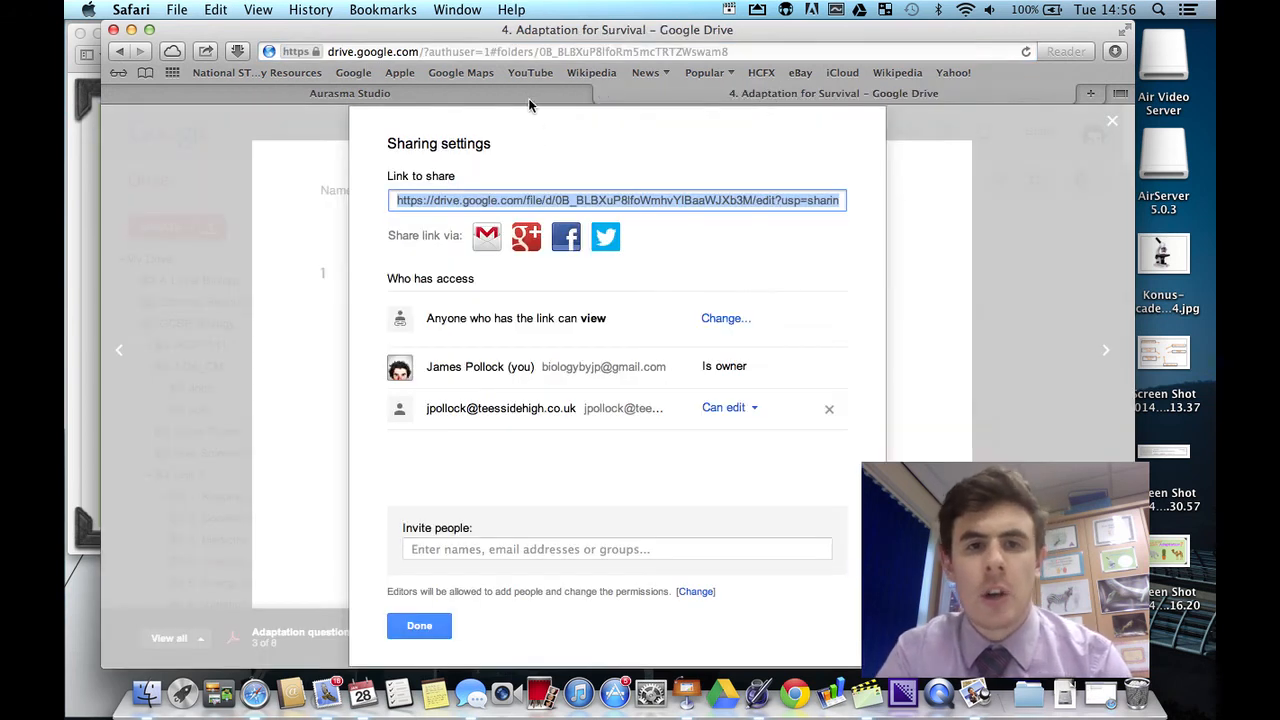
pyautogui.click(349, 93)
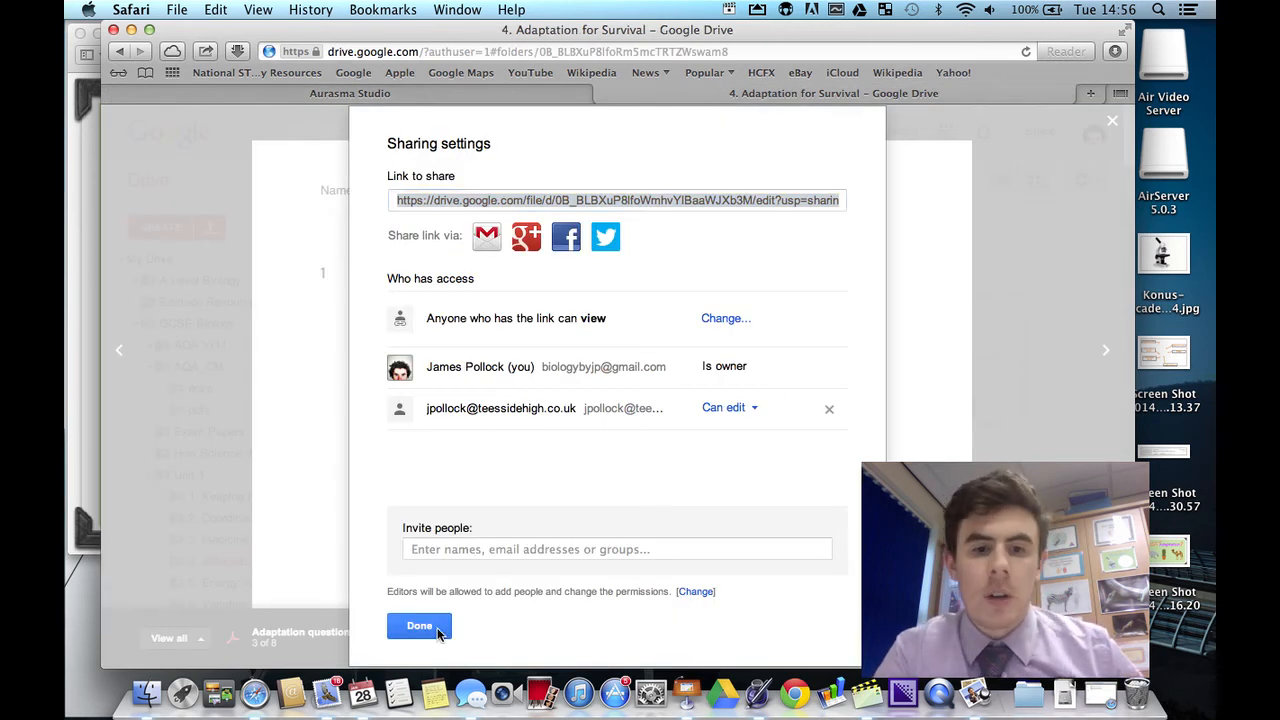
pyautogui.click(419, 625)
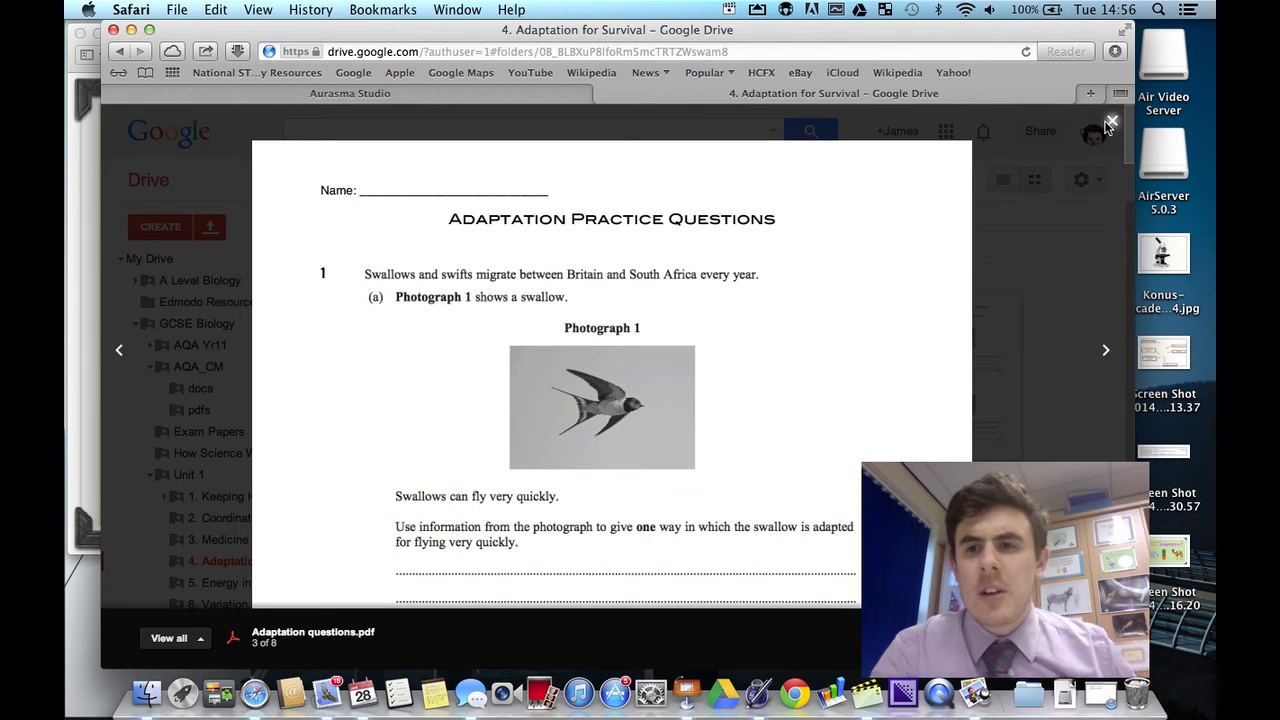
pyautogui.click(1111, 122)
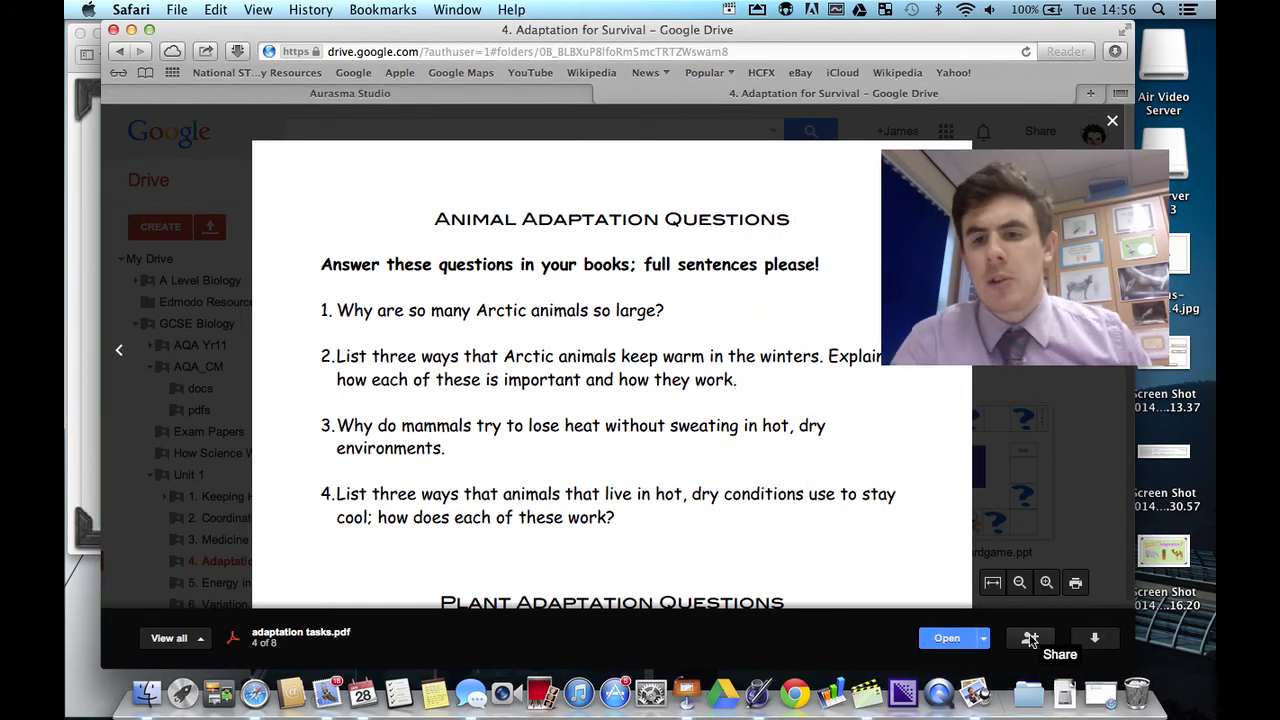
pyautogui.click(1030, 638)
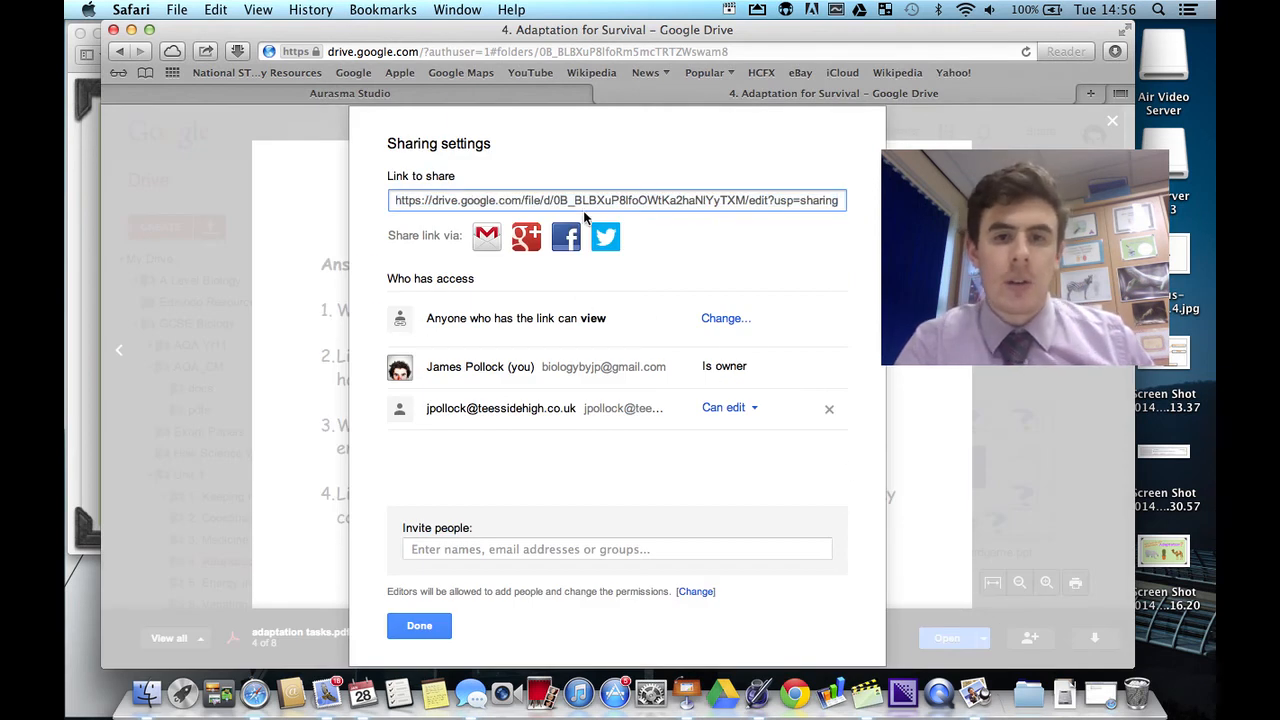
pyautogui.click(615, 200)
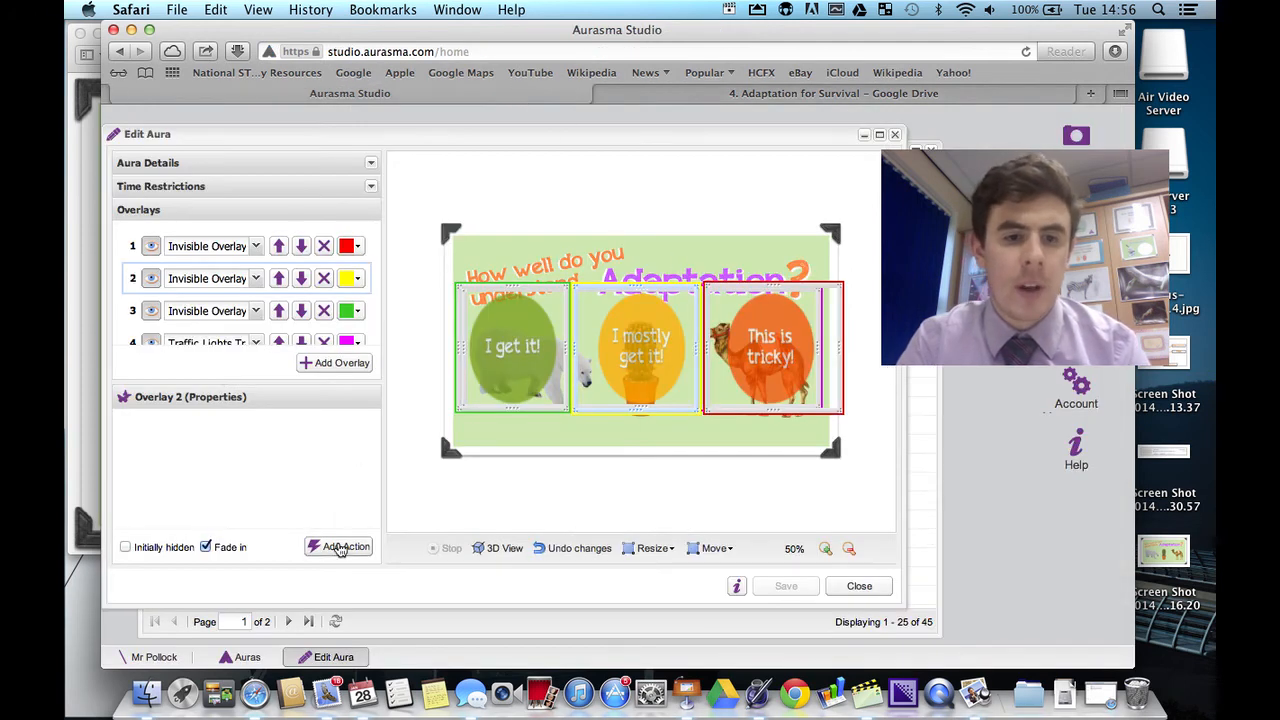
# Set the yellow overlay's tap action to the adaptation tasks PDF link, then reopen Adaptation questions sharing.
pyautogui.click(340, 546)
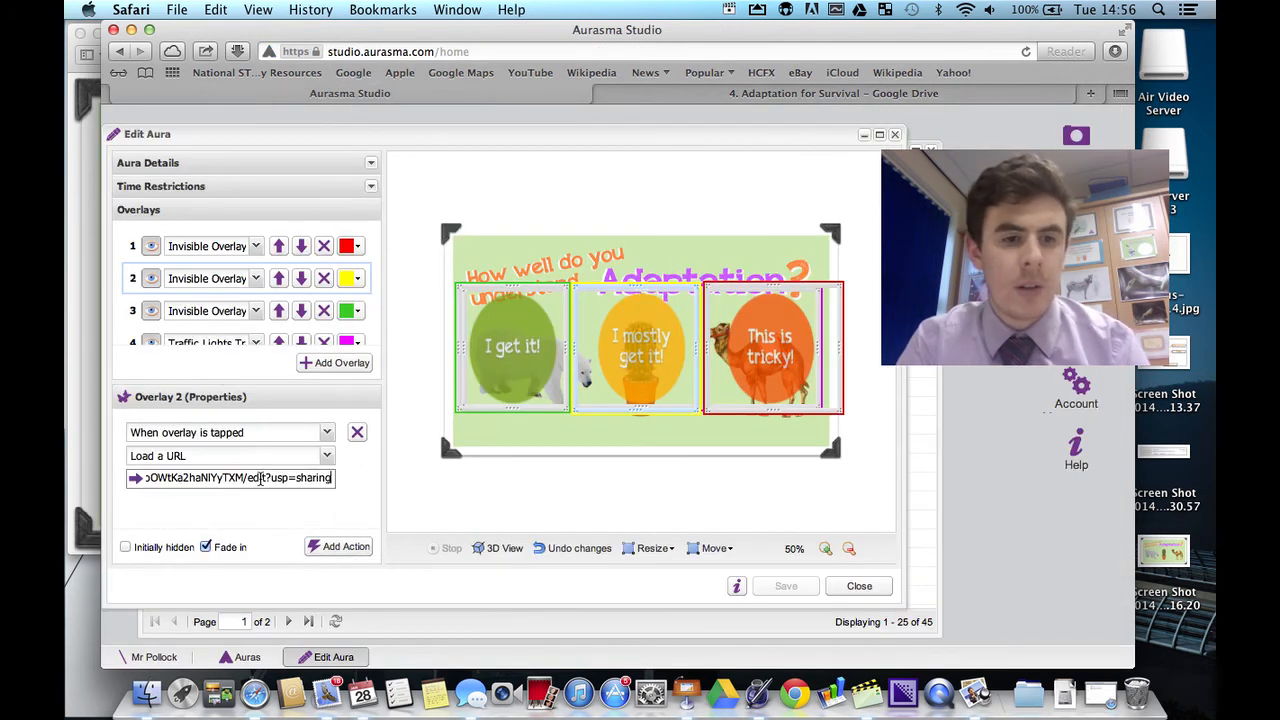
pyautogui.click(786, 585)
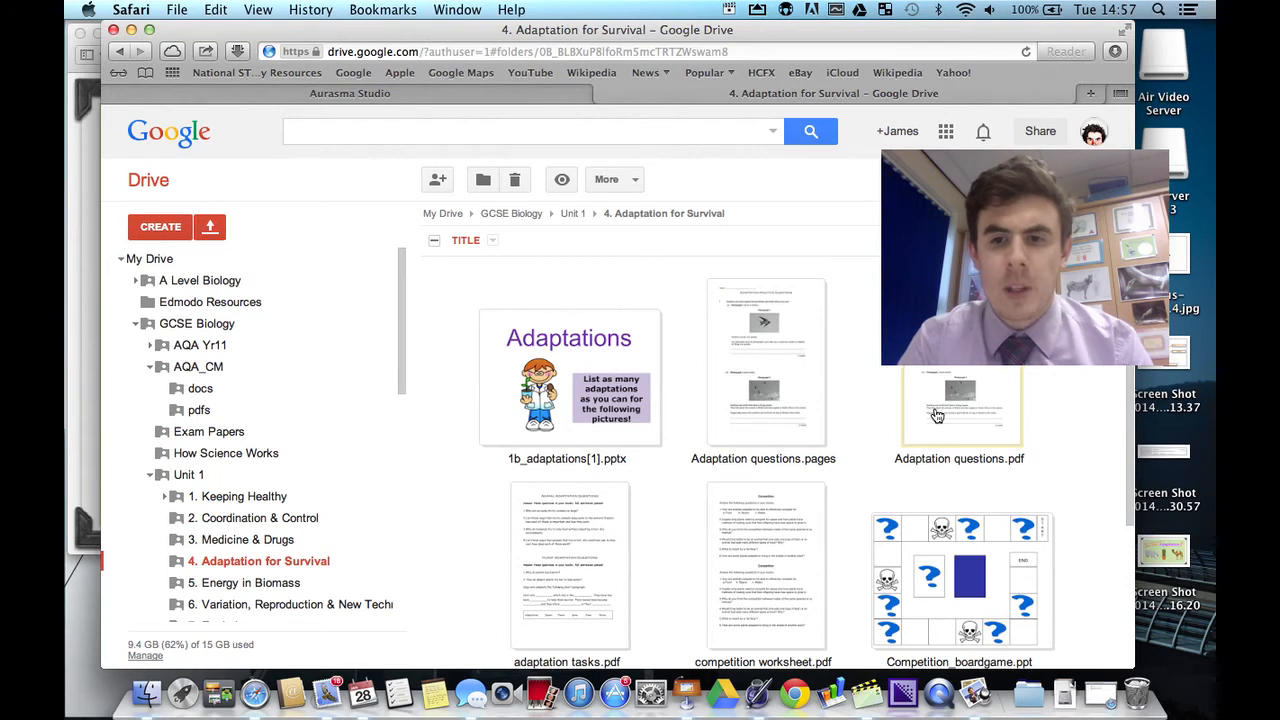
pyautogui.doubleClick(958, 405)
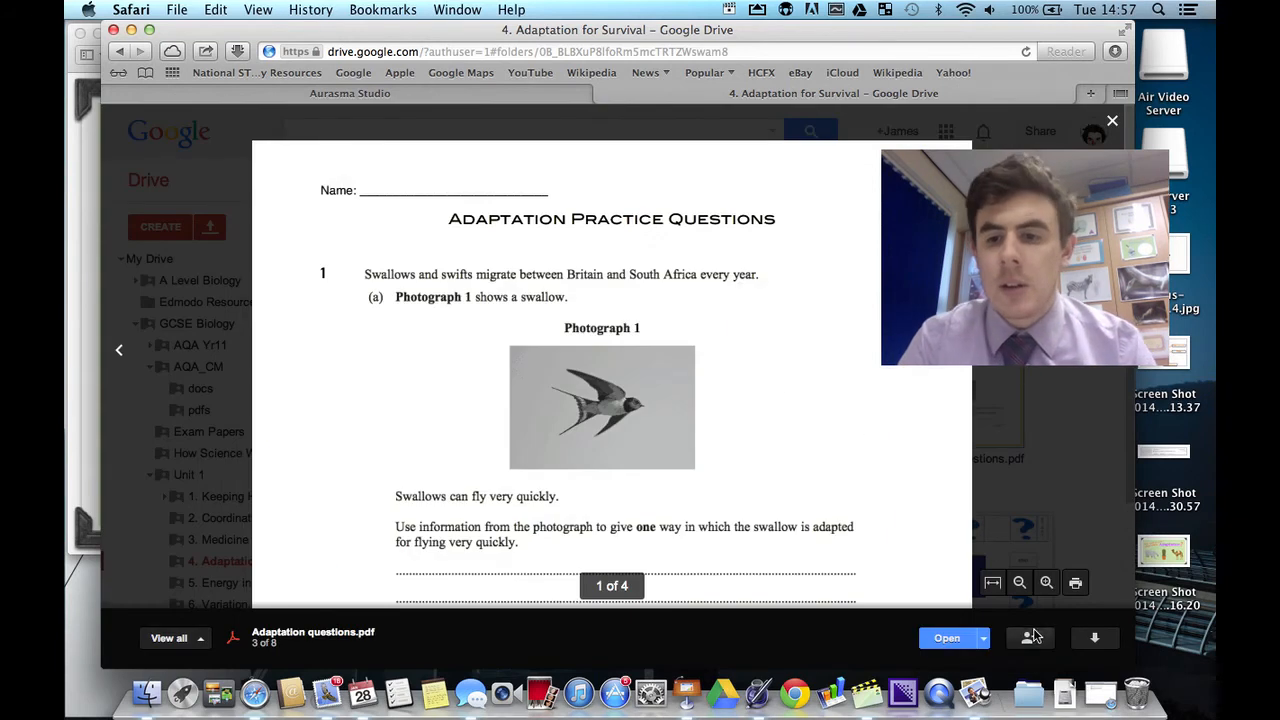
pyautogui.click(1030, 637)
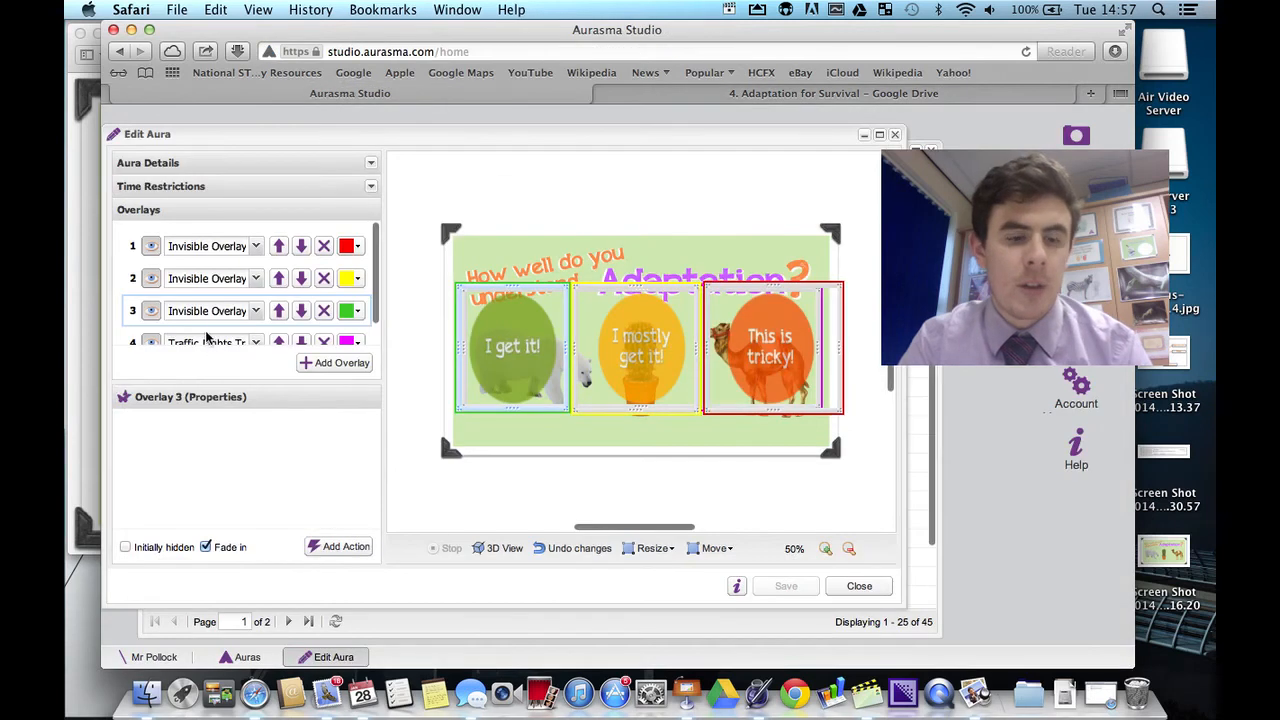
# Add a When-tapped, Load-a-URL action to the green overlay.
pyautogui.click(339, 546)
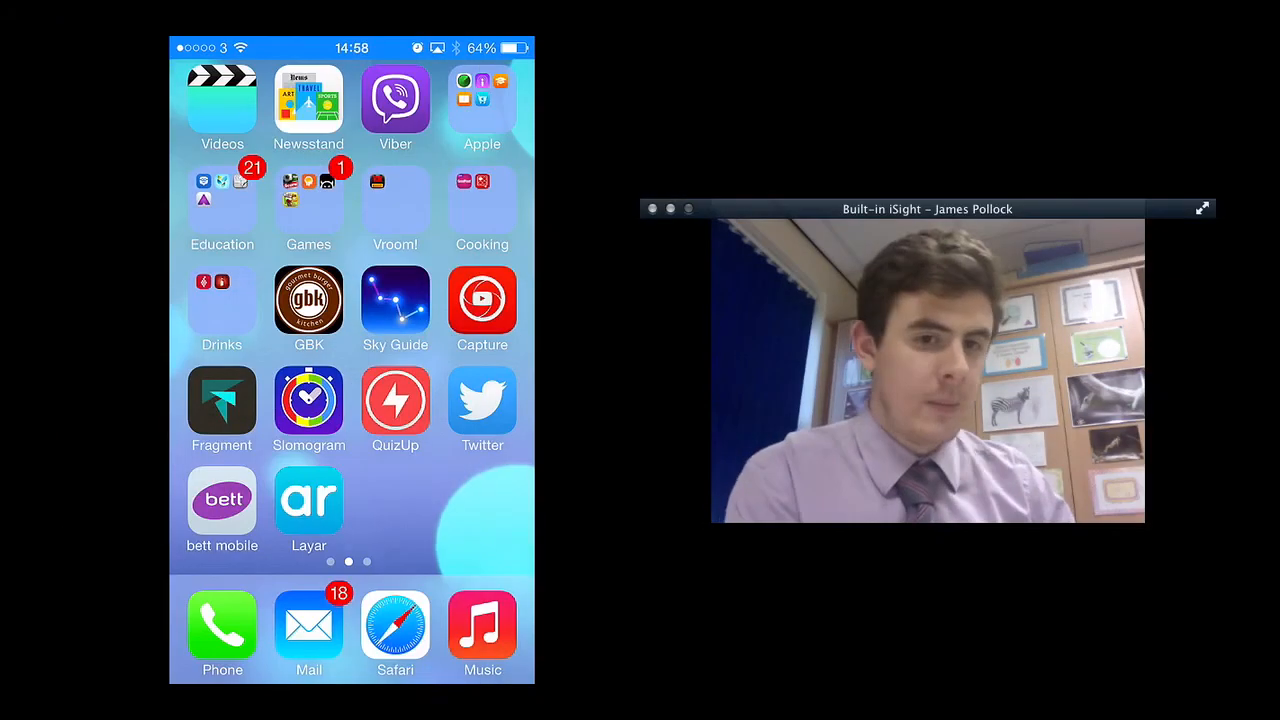
# Open the Education folder on the mirrored iPhone to reveal the Aurasma app.
pyautogui.click(222, 200)
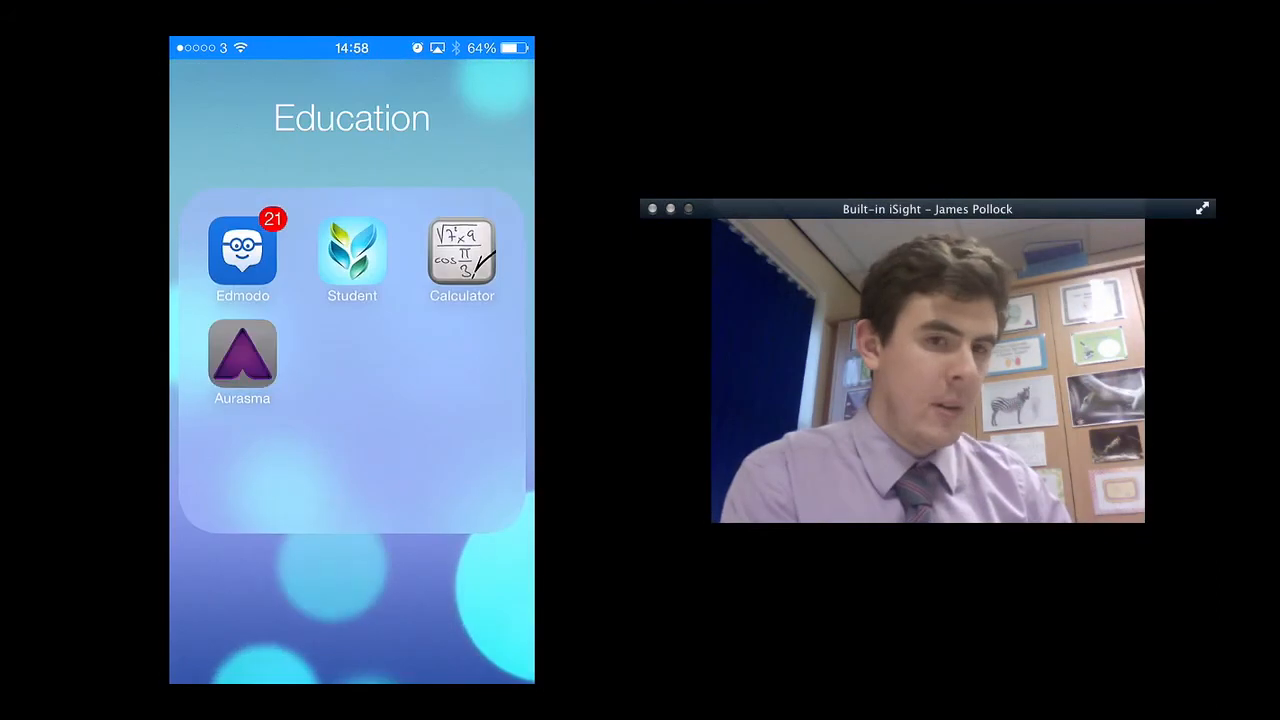